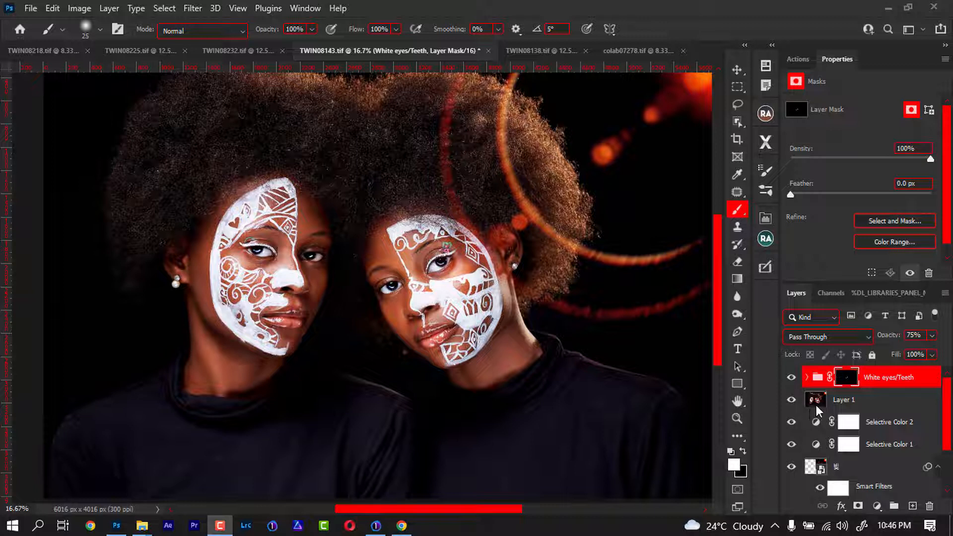
{"action": "mouse_move", "coordinate": [829, 406]}
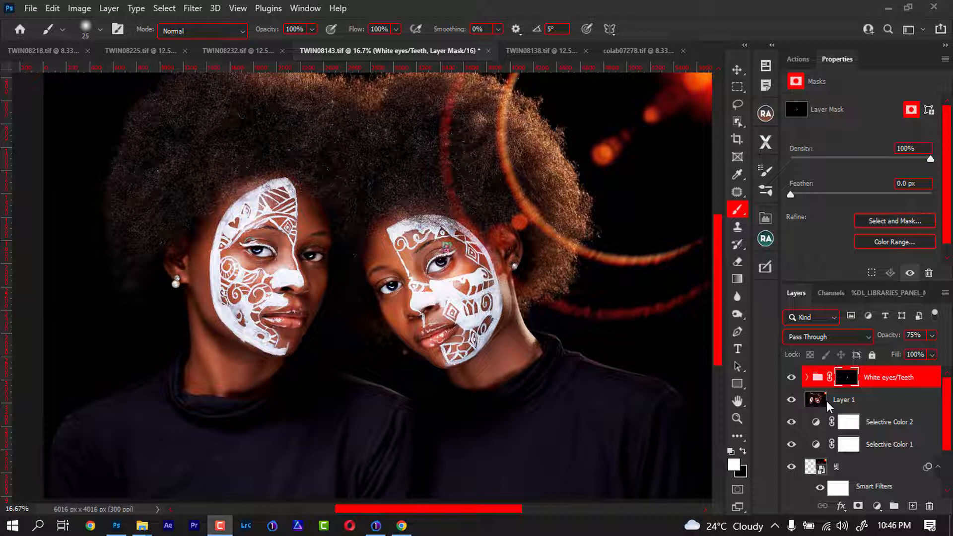
Switch the upper-right panel group from Properties to the Actions panel.
{"action": "left_click", "coordinate": [796, 59]}
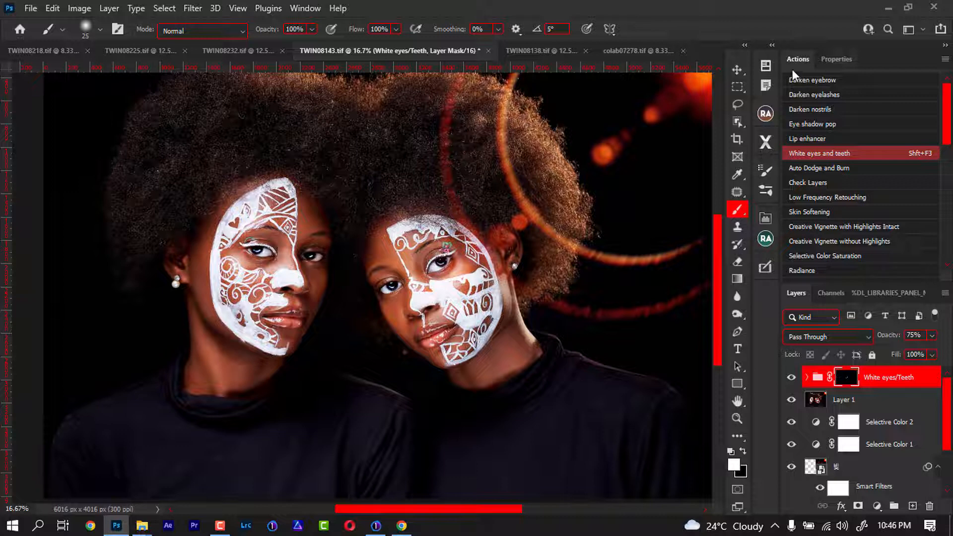
{"action": "mouse_move", "coordinate": [305, 9]}
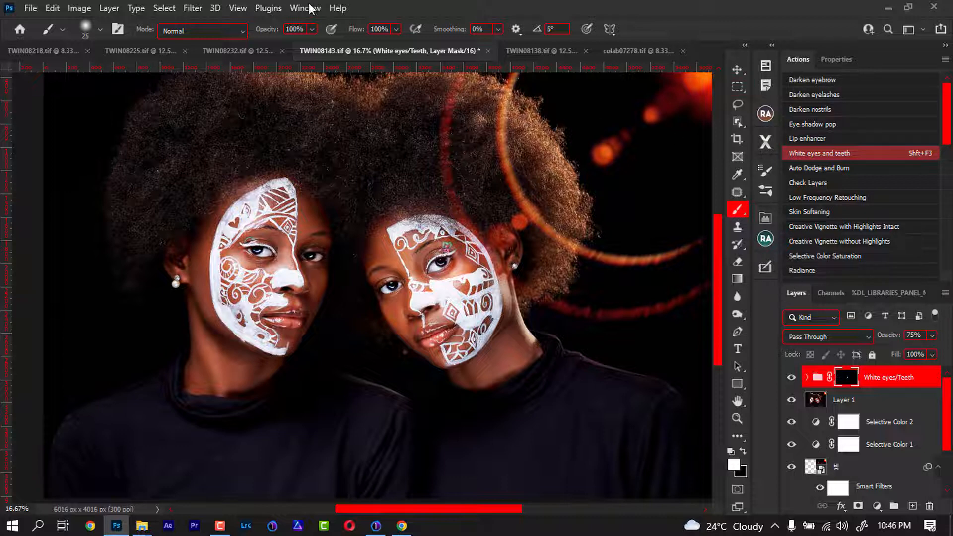
Turn off Button Mode so actions appear as expandable sets with their steps.
{"action": "left_click", "coordinate": [305, 9]}
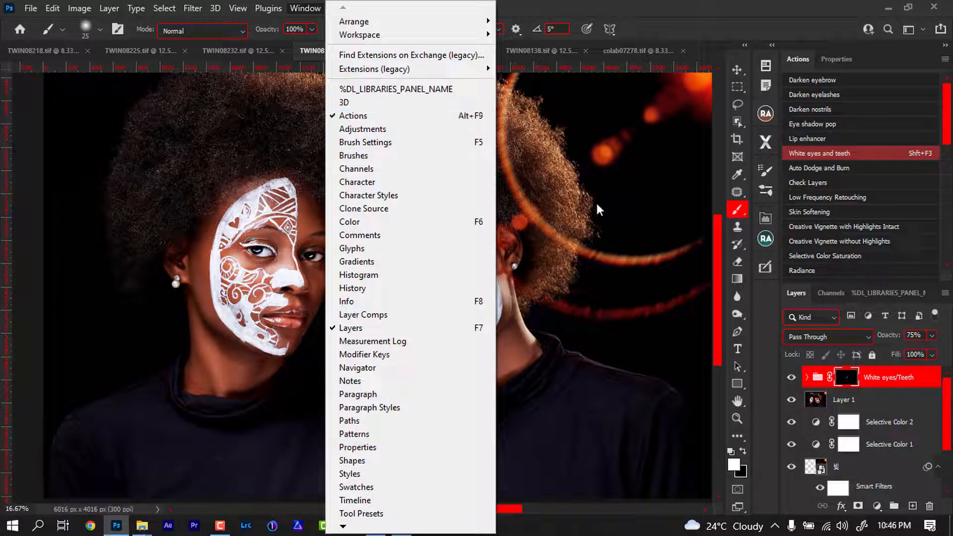
{"action": "mouse_move", "coordinate": [681, 184]}
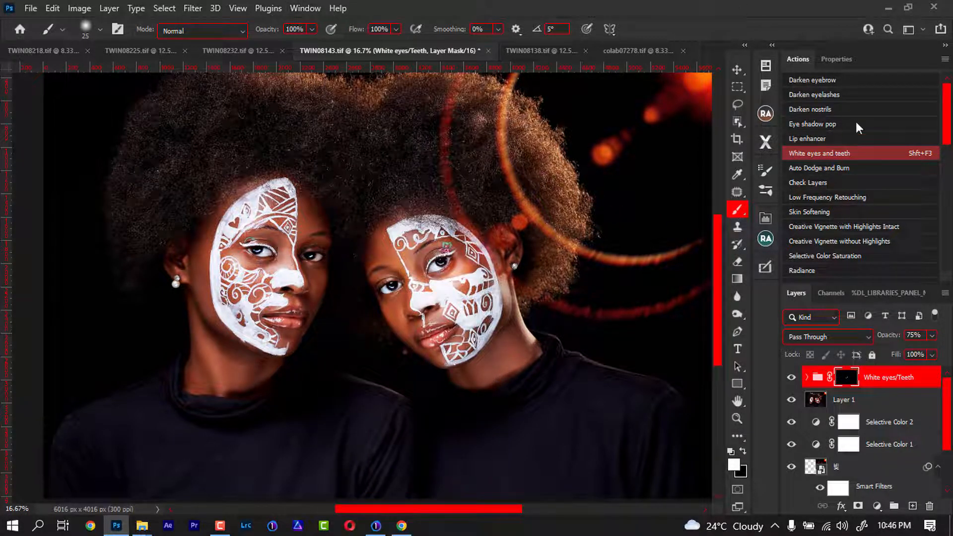
{"action": "left_click", "coordinate": [944, 45]}
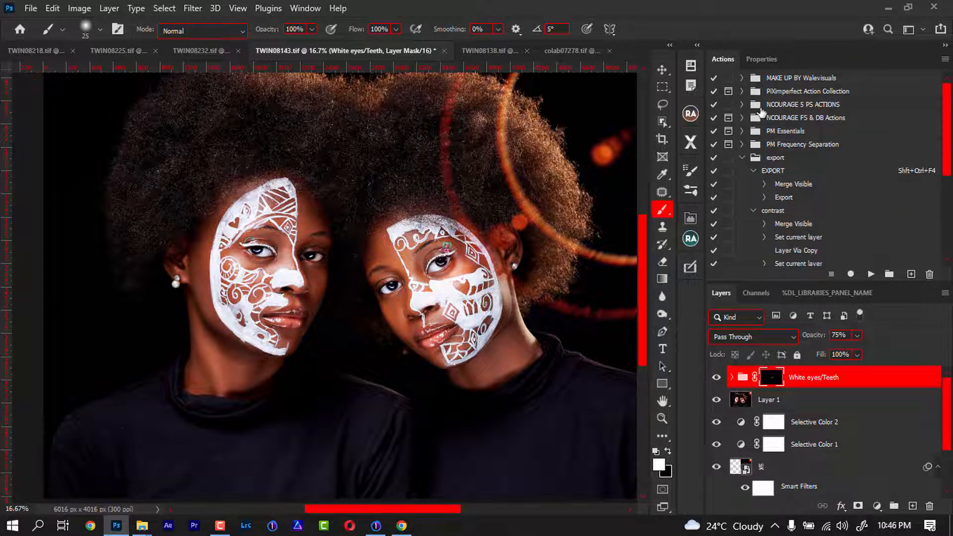
Collapse the export set and start a new action set, defaulting to 'Set 1'.
{"action": "left_click", "coordinate": [742, 157]}
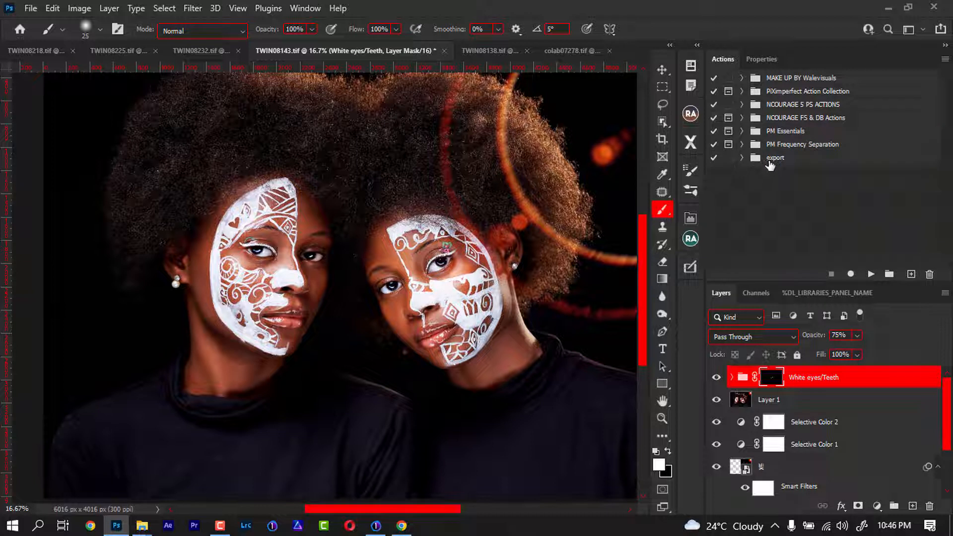
{"action": "mouse_move", "coordinate": [775, 189]}
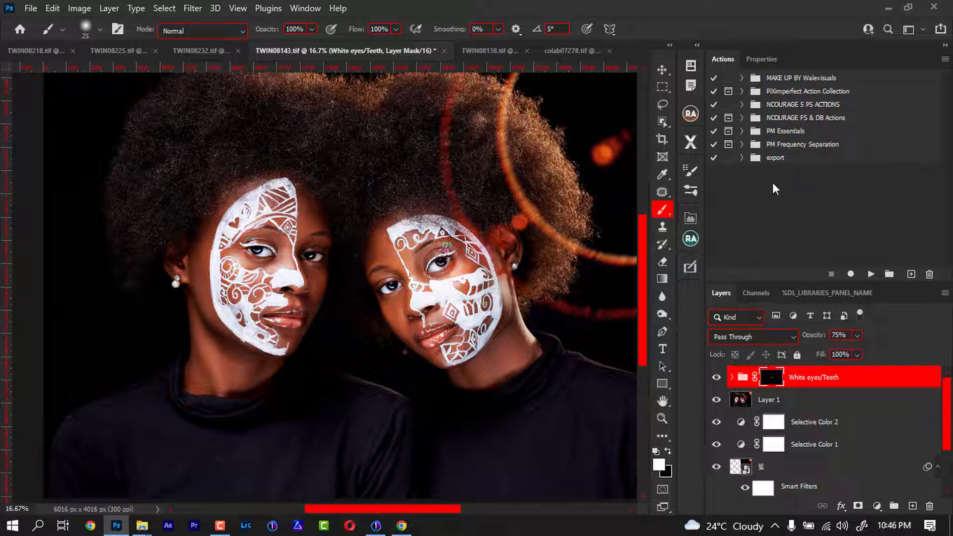
{"action": "mouse_move", "coordinate": [816, 235]}
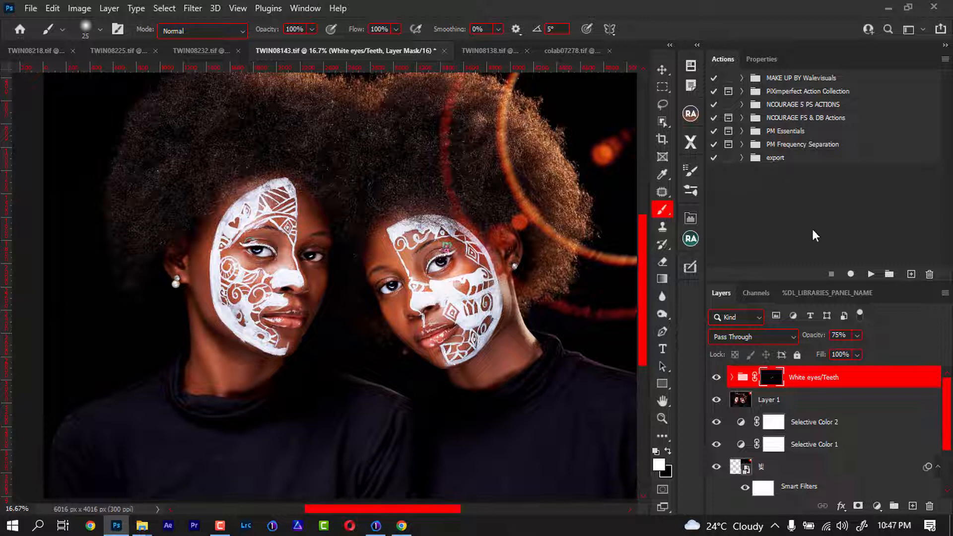
{"action": "mouse_move", "coordinate": [864, 217]}
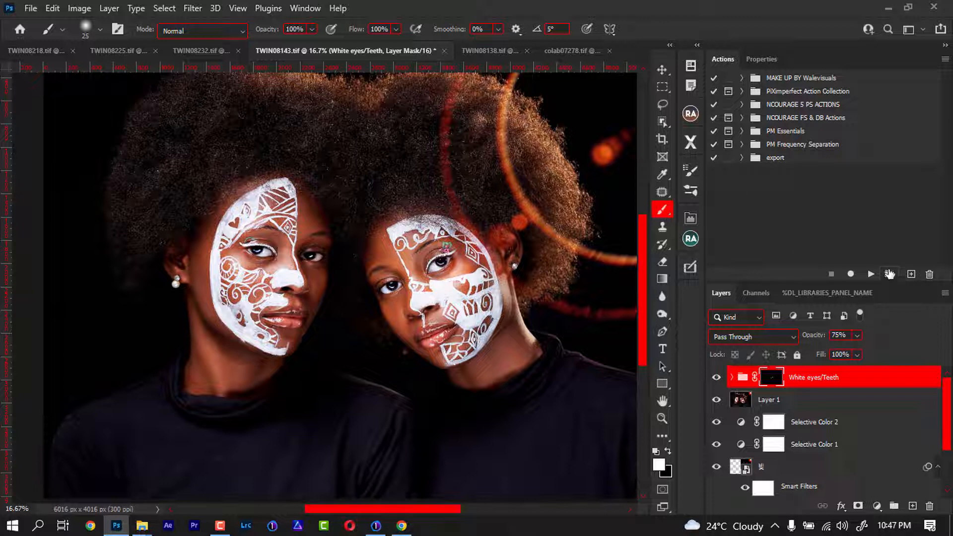
{"action": "left_click", "coordinate": [888, 274]}
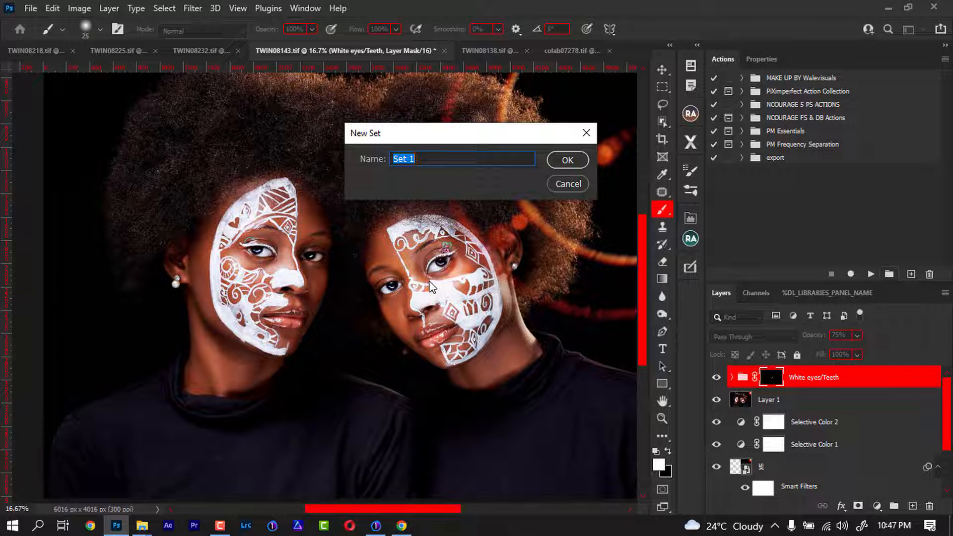
Name the new action set 'export action' and confirm it.
{"action": "type", "text": "e"}
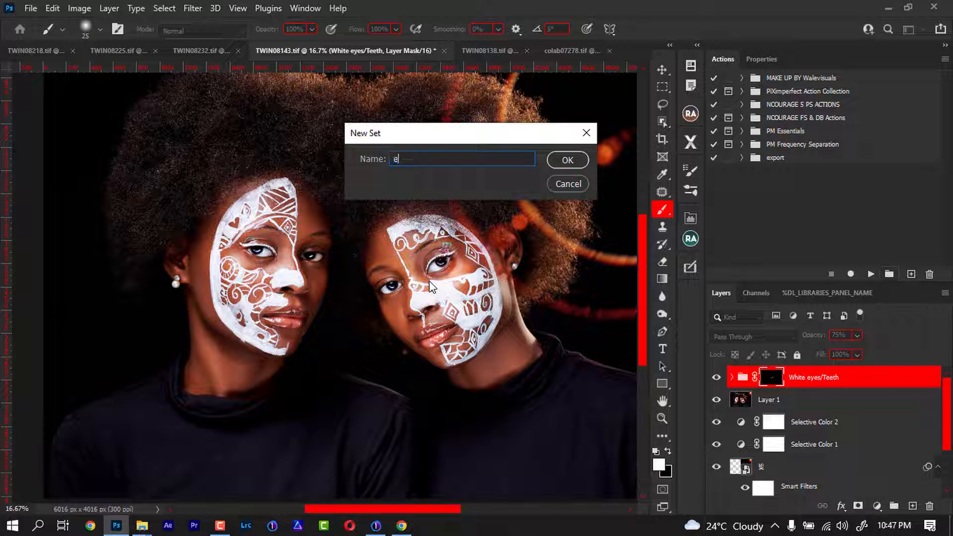
{"action": "type", "text": "xpot"}
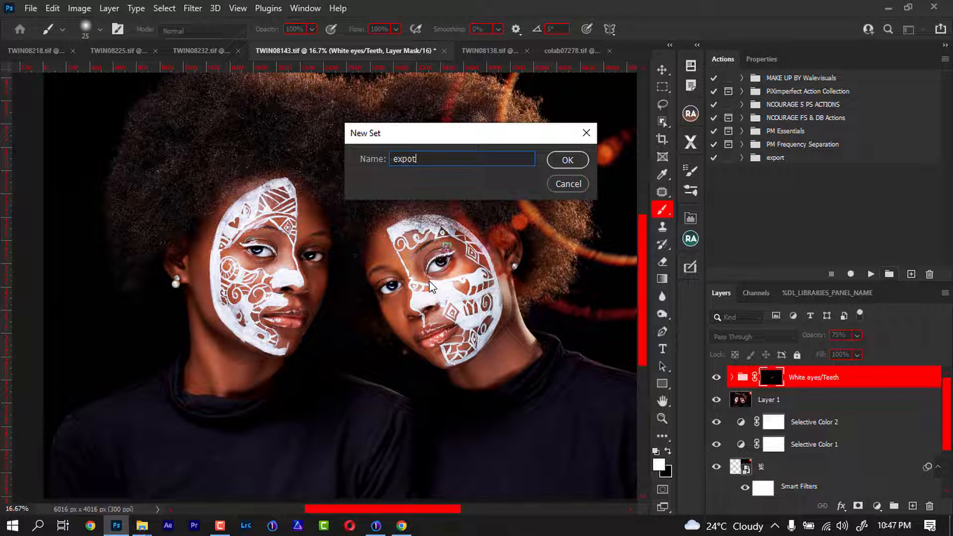
{"action": "key", "text": "Backspace"}
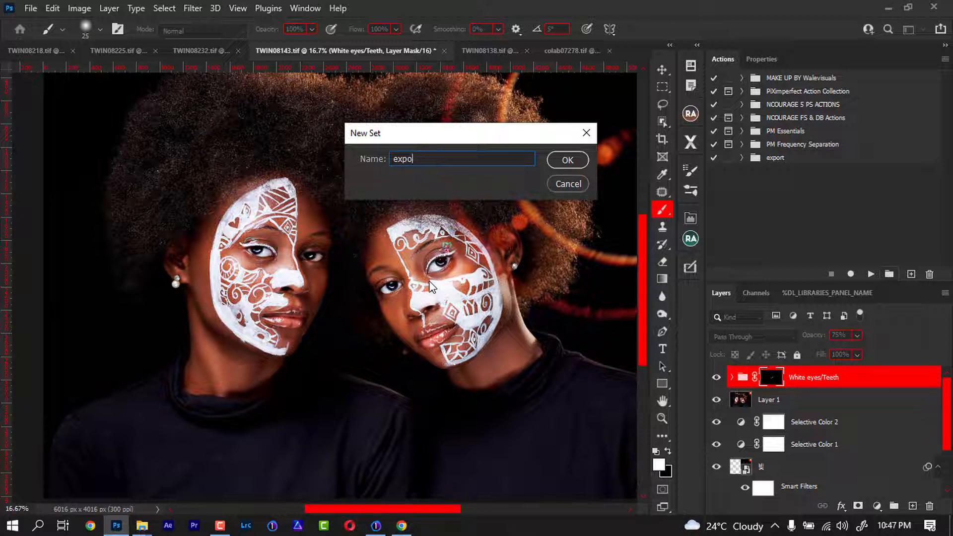
{"action": "type", "text": "rt act"}
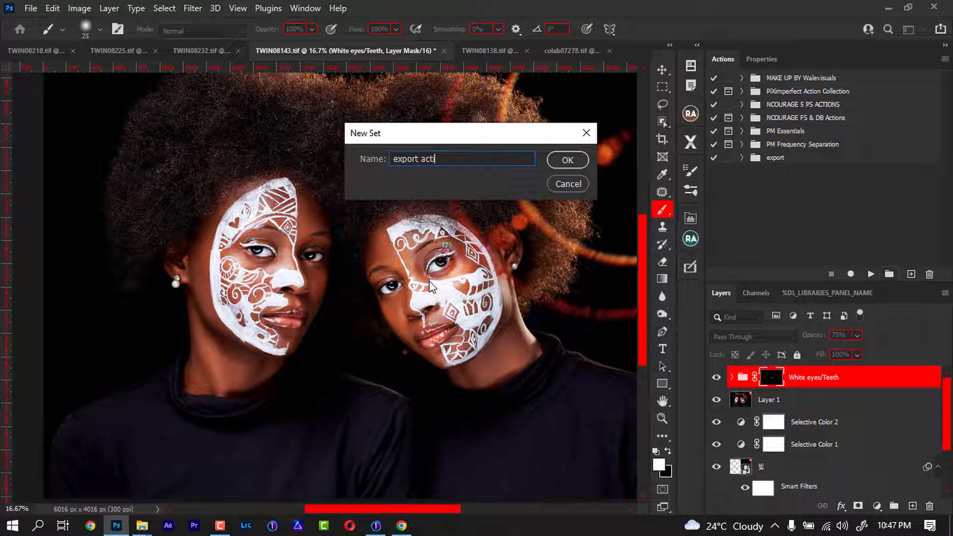
{"action": "left_click", "coordinate": [566, 160]}
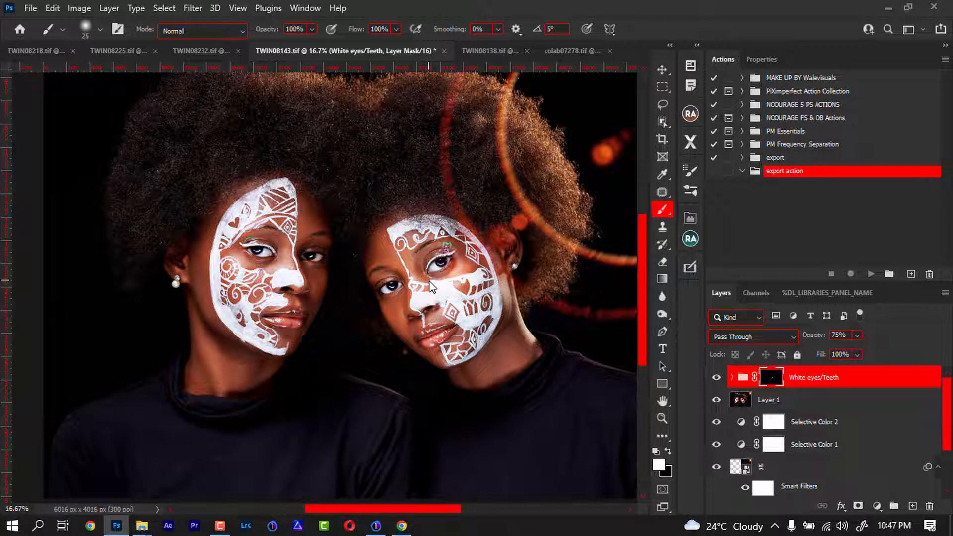
Add an action named 'export' to the 'export action' set and begin recording.
{"action": "left_click", "coordinate": [910, 274]}
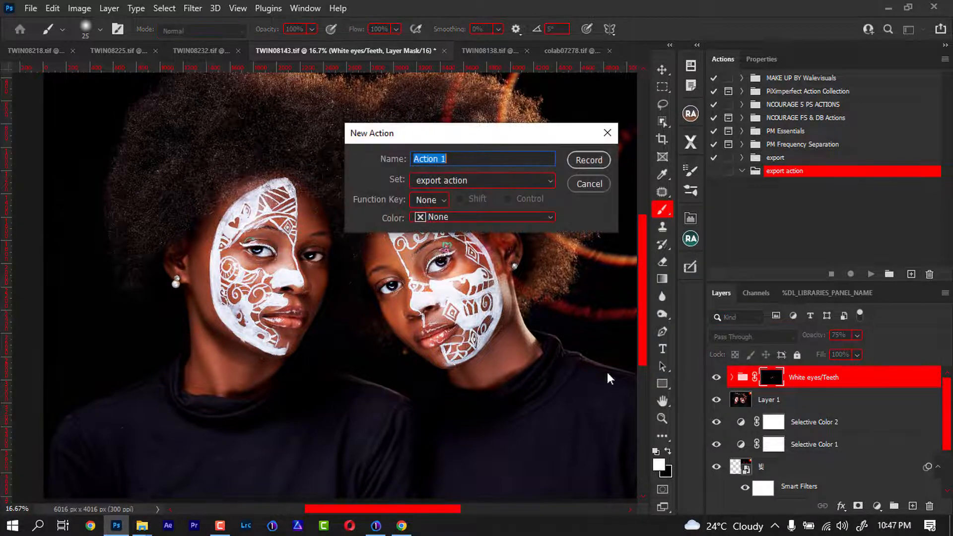
{"action": "type", "text": "ex"}
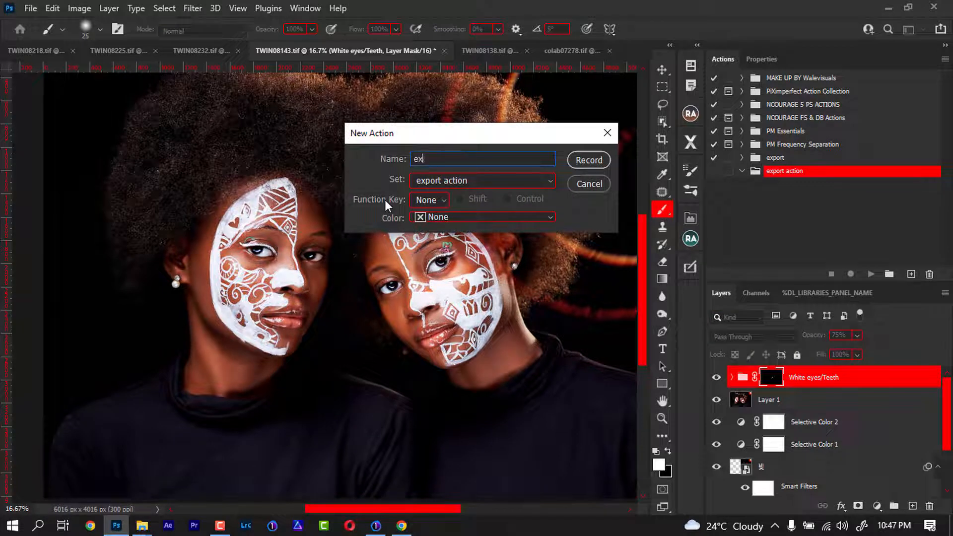
{"action": "type", "text": "port"}
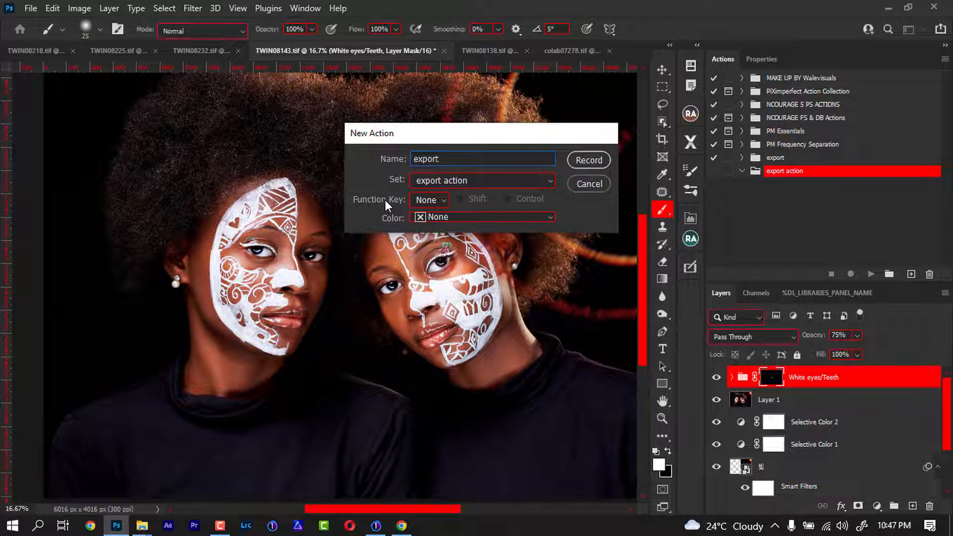
{"action": "left_click", "coordinate": [587, 160]}
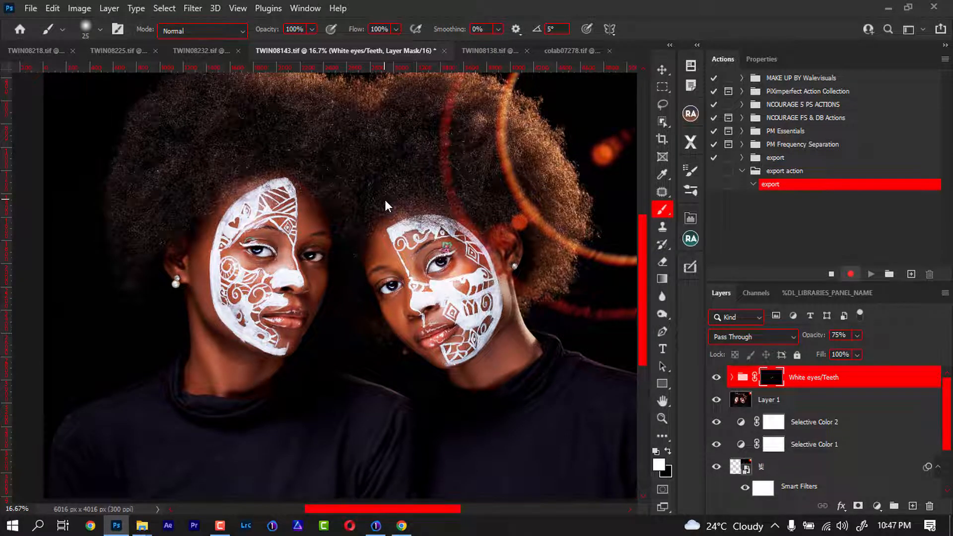
{"action": "mouse_move", "coordinate": [691, 398]}
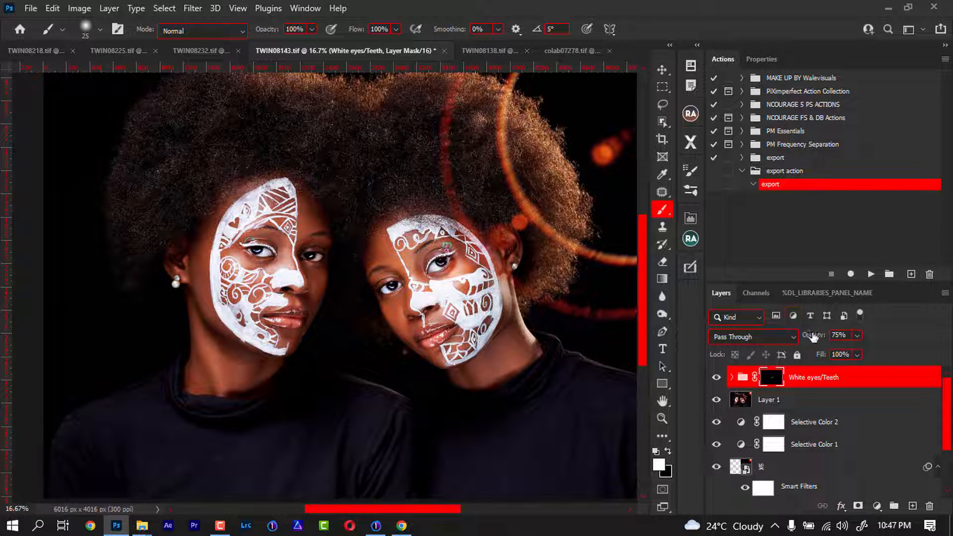
{"action": "left_click", "coordinate": [850, 274]}
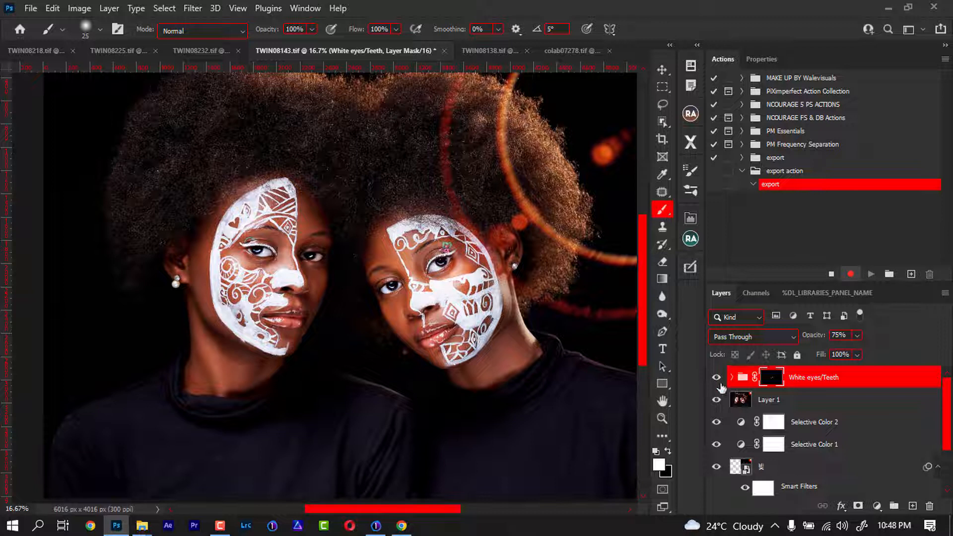
{"action": "mouse_move", "coordinate": [717, 400]}
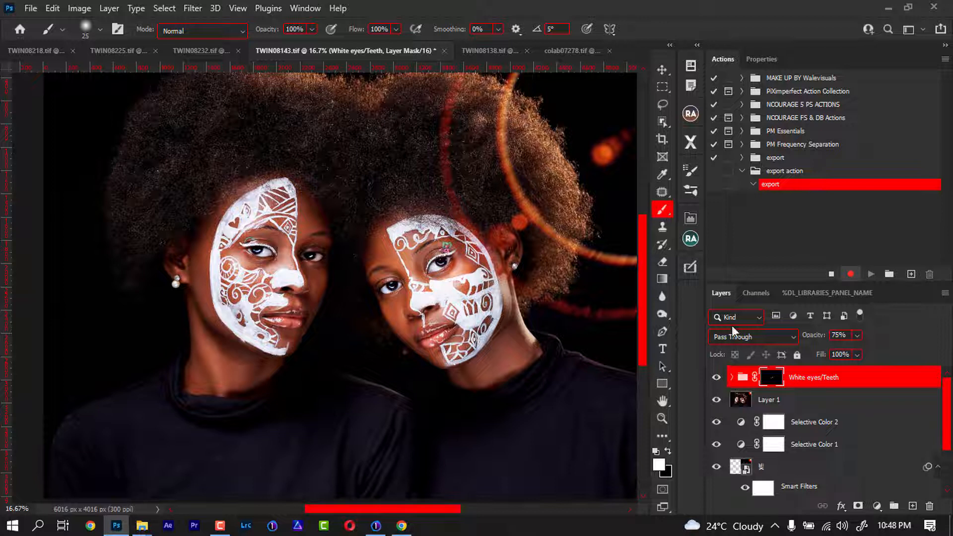
{"action": "mouse_move", "coordinate": [760, 359]}
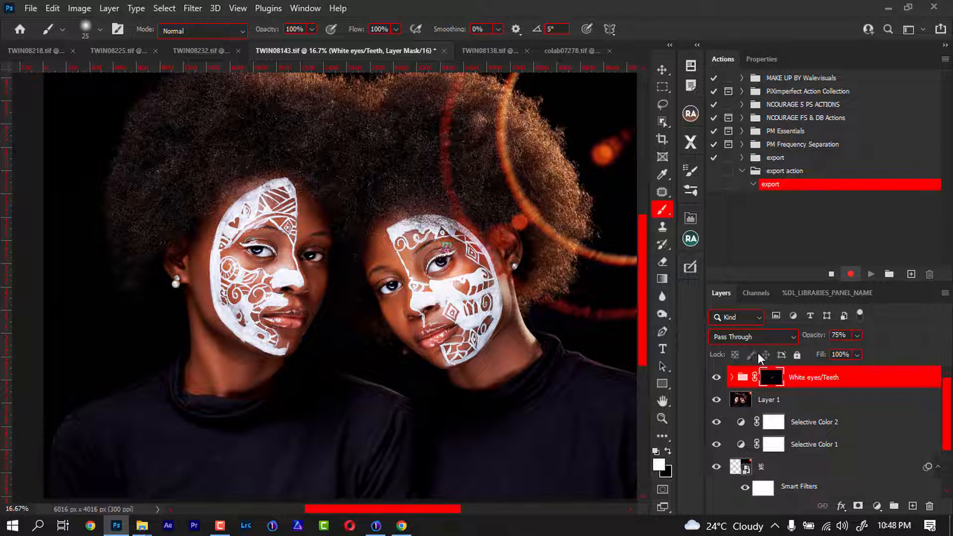
{"action": "mouse_move", "coordinate": [731, 352]}
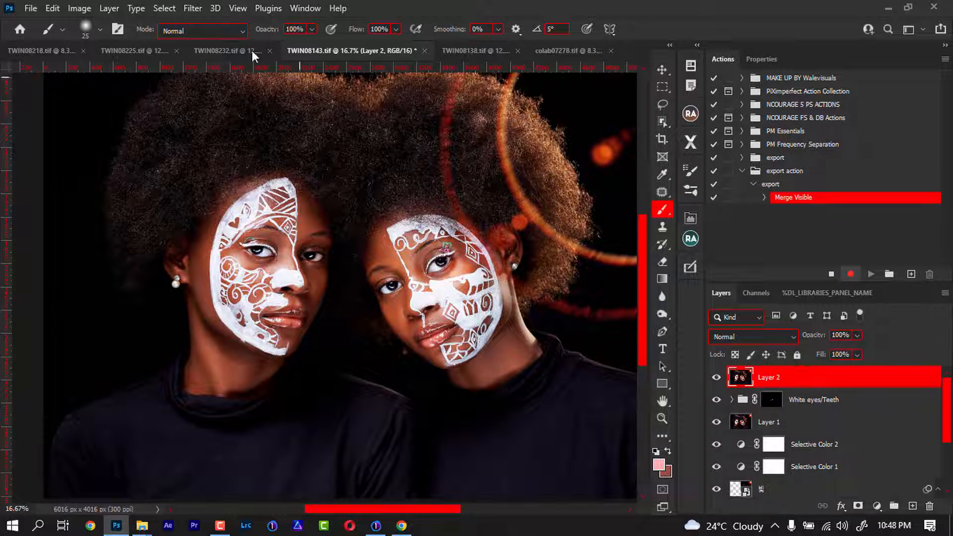
Record Merge Visible into a new Layer 2 as the action's first step.
{"action": "left_click", "coordinate": [192, 8]}
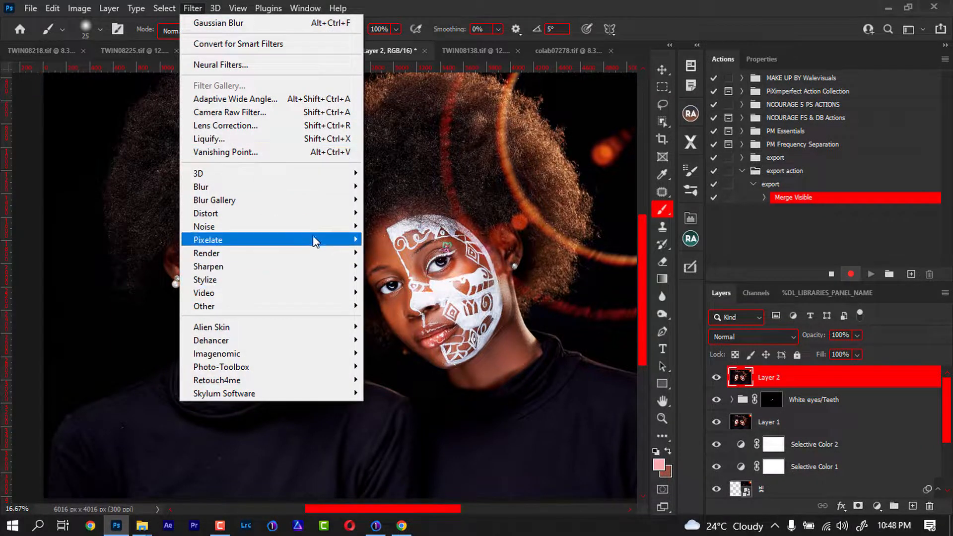
{"action": "mouse_move", "coordinate": [208, 266]}
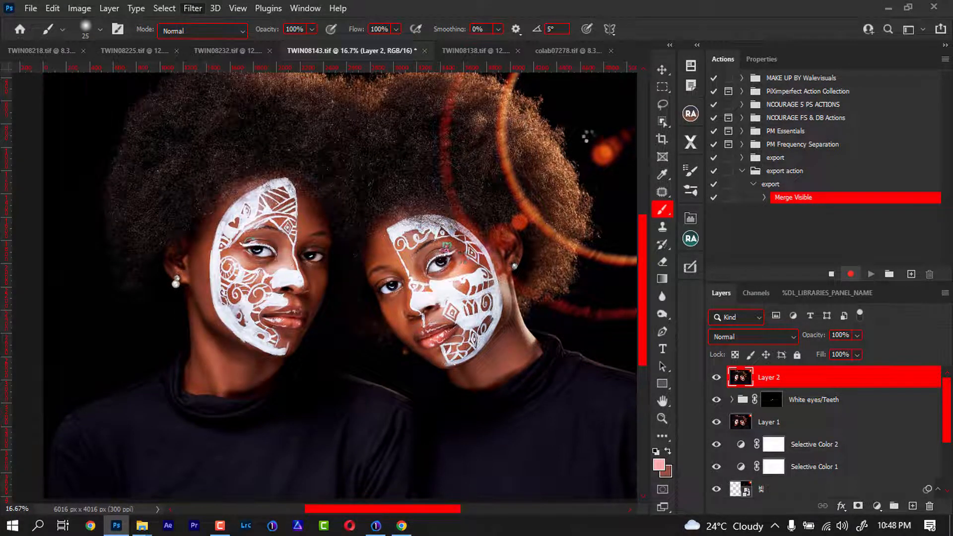
Apply Unsharp Mask to Layer 2 with Amount 25, Radius 11.5, Threshold 0.
{"action": "left_click", "coordinate": [192, 8]}
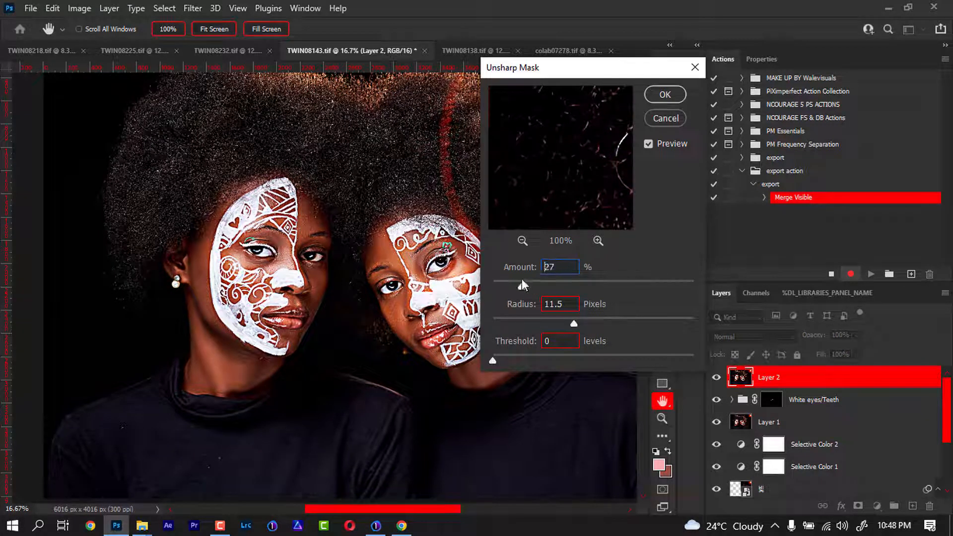
{"action": "left_click_drag", "start_coordinate": [524, 285], "coordinate": [511, 289]}
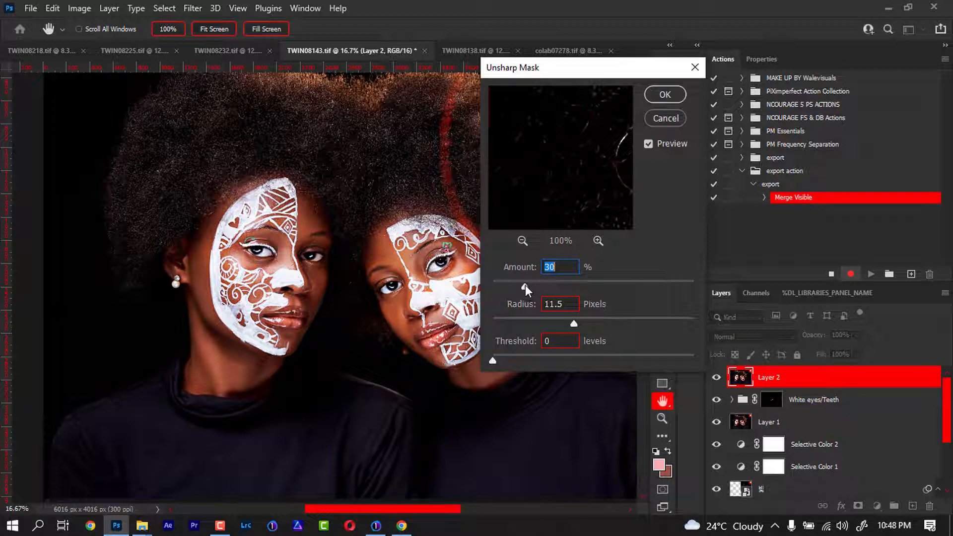
{"action": "left_click_drag", "start_coordinate": [535, 282], "coordinate": [524, 282]}
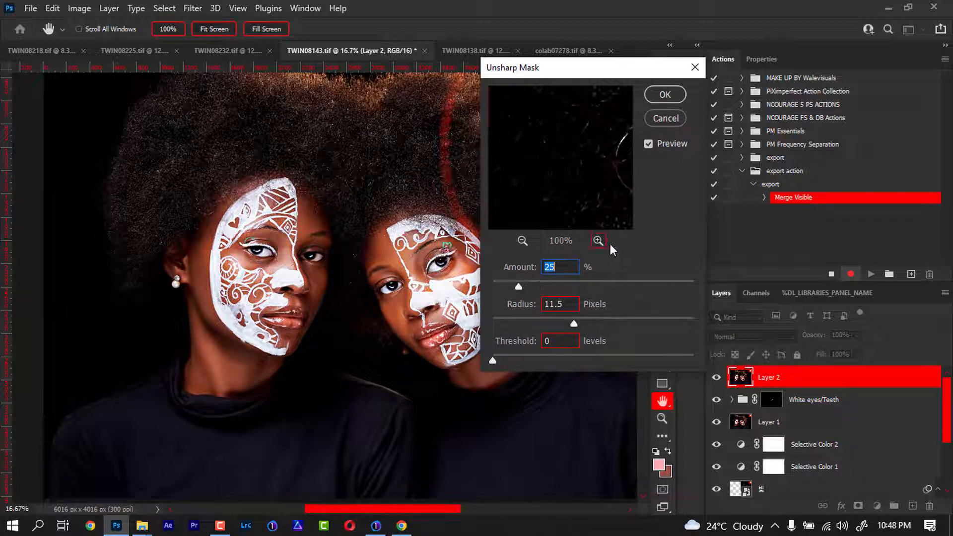
{"action": "left_click", "coordinate": [597, 241]}
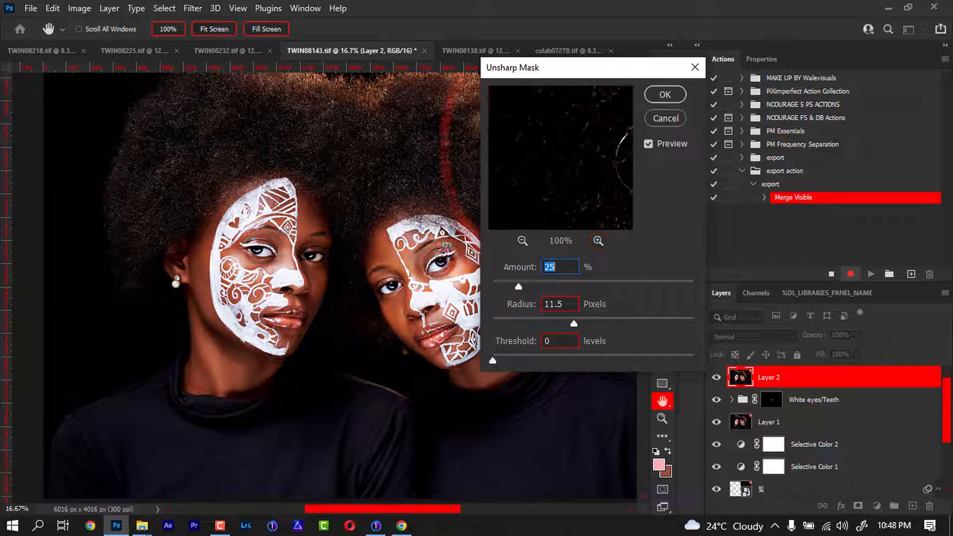
{"action": "mouse_move", "coordinate": [637, 185]}
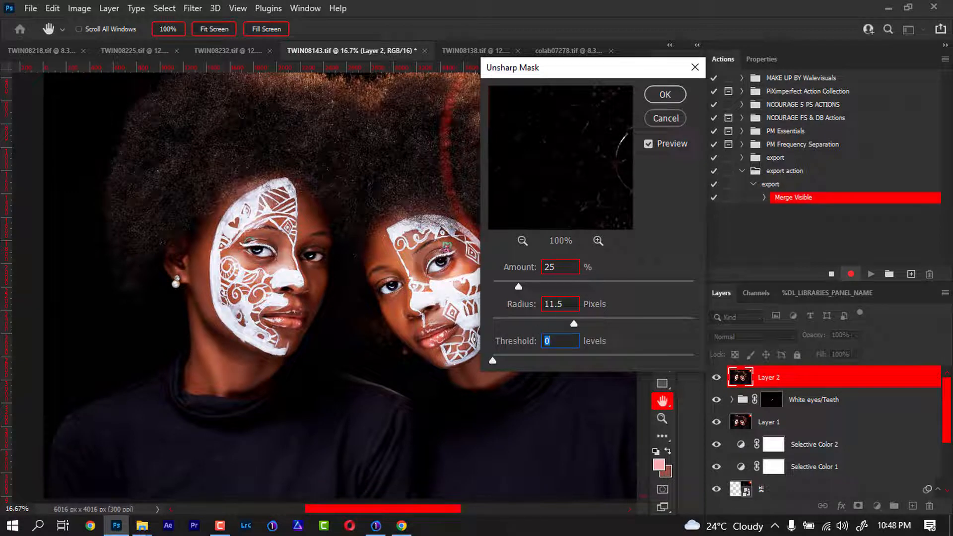
{"action": "left_click", "coordinate": [664, 94]}
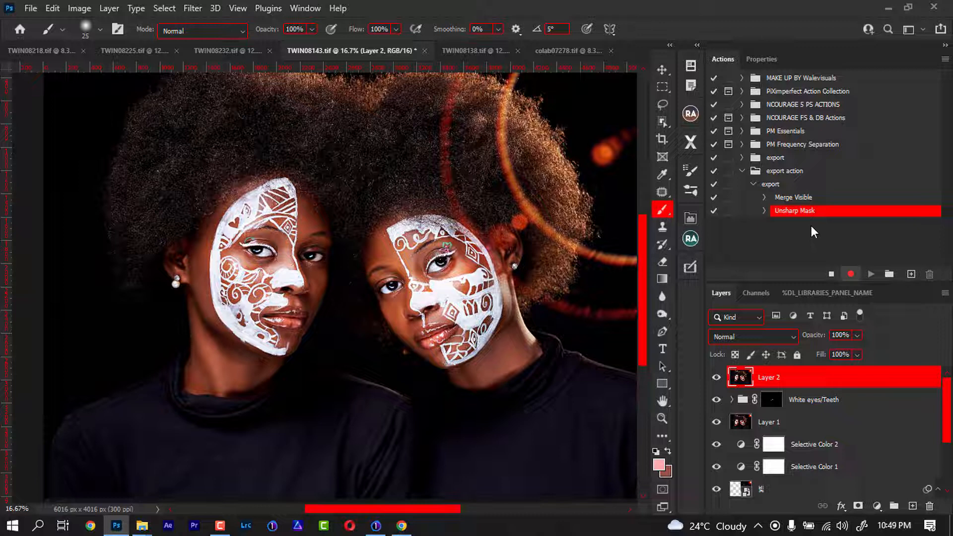
{"action": "mouse_move", "coordinate": [821, 238]}
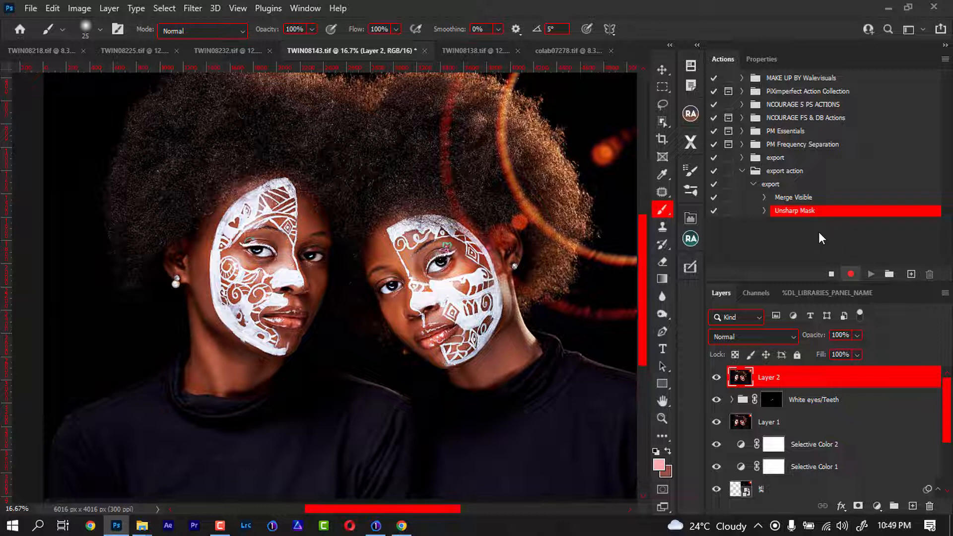
{"action": "mouse_move", "coordinate": [829, 236]}
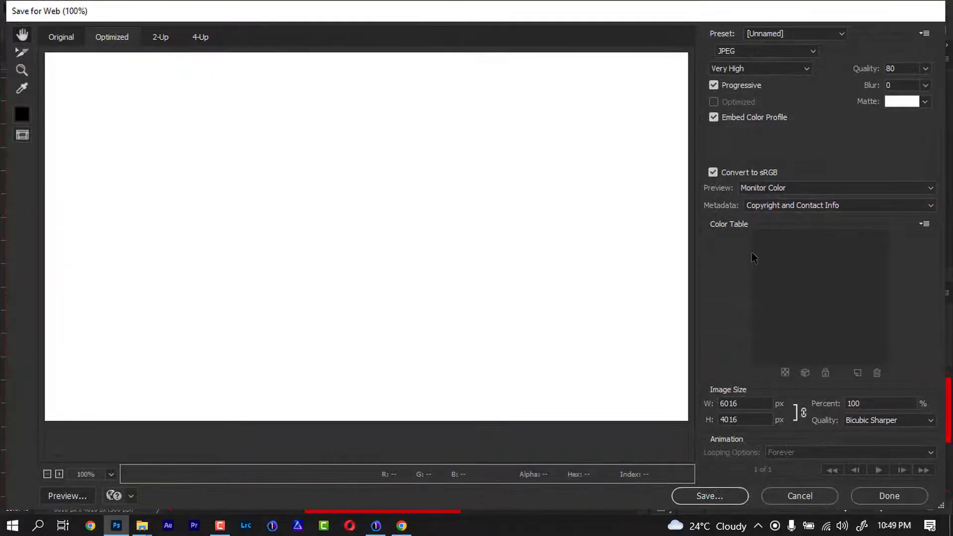
{"action": "mouse_move", "coordinate": [745, 316]}
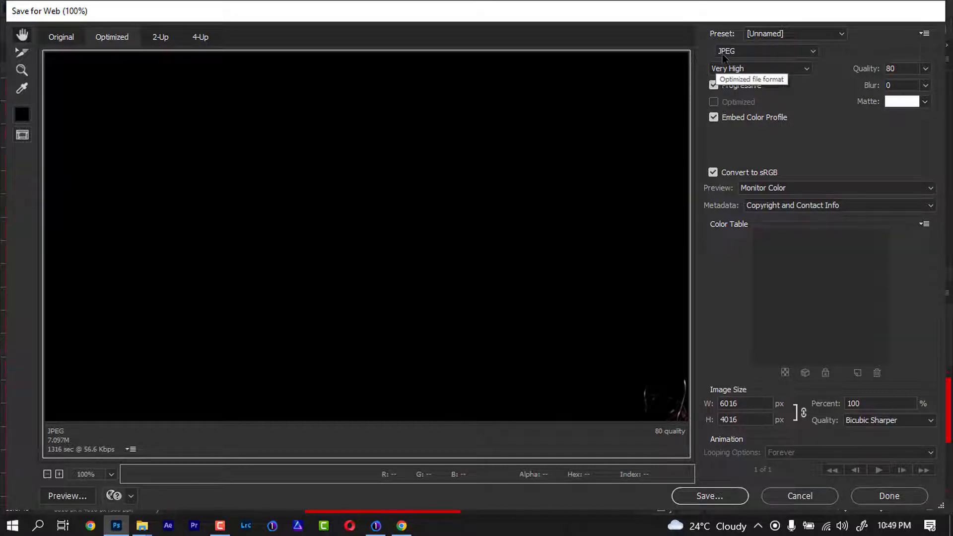
Set the Save for Web JPEG quality preset to Very High (quality 80).
{"action": "left_click", "coordinate": [758, 68]}
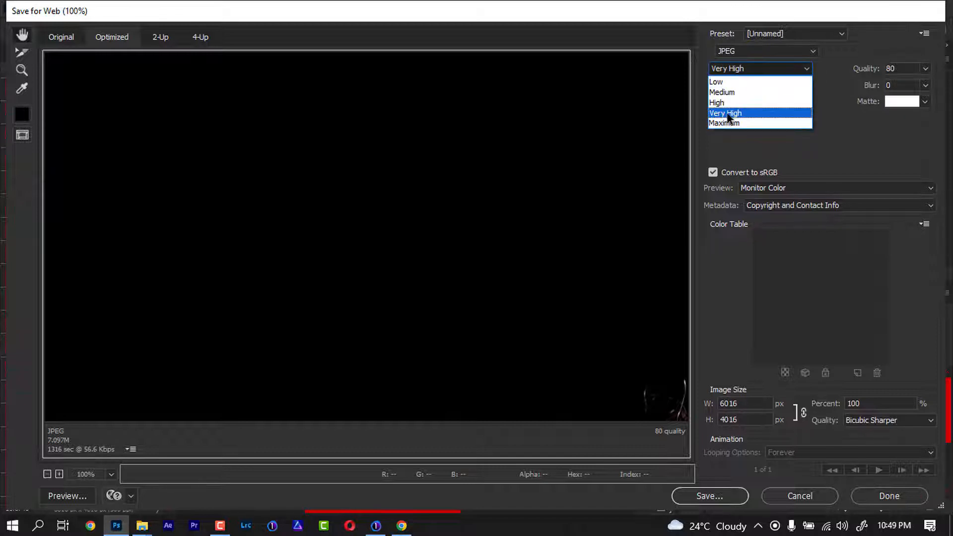
{"action": "left_click", "coordinate": [726, 113]}
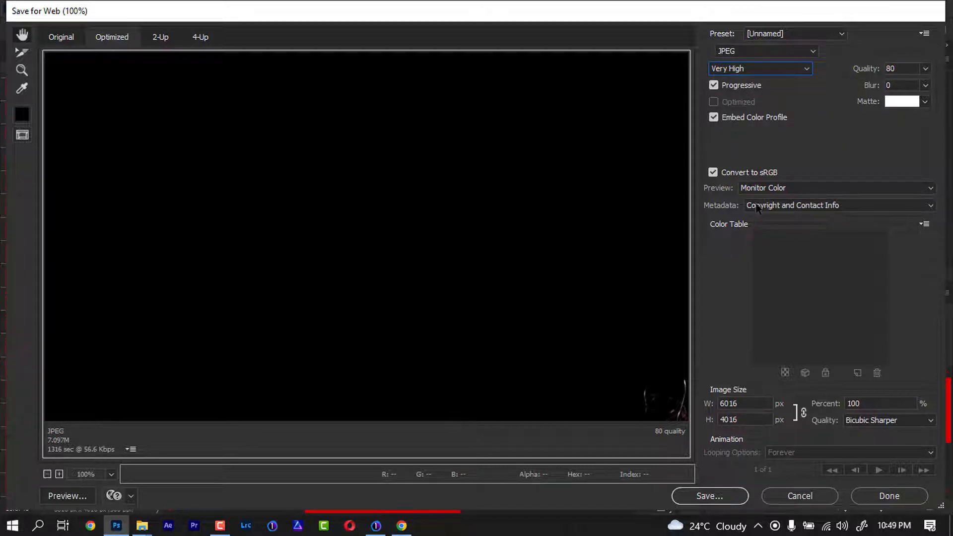
{"action": "mouse_move", "coordinate": [749, 345]}
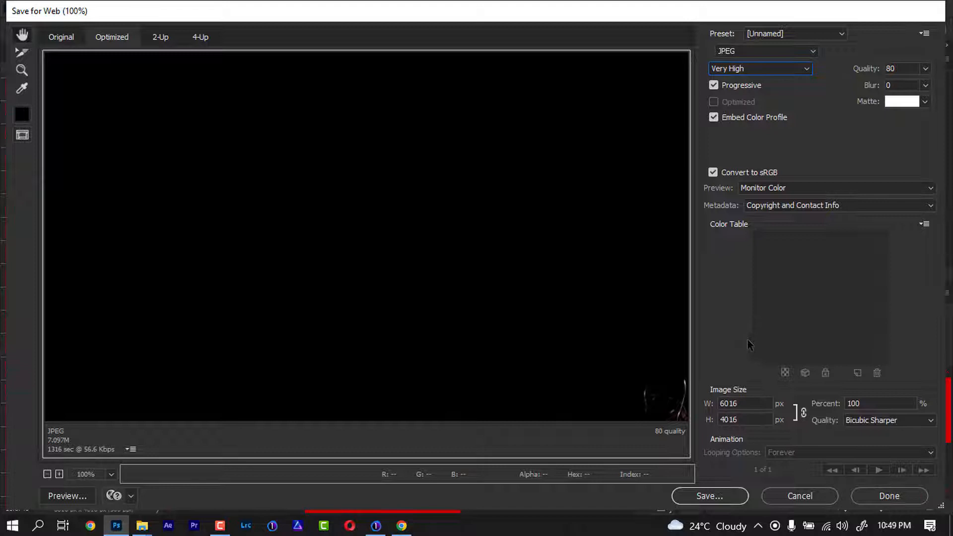
{"action": "mouse_move", "coordinate": [725, 316]}
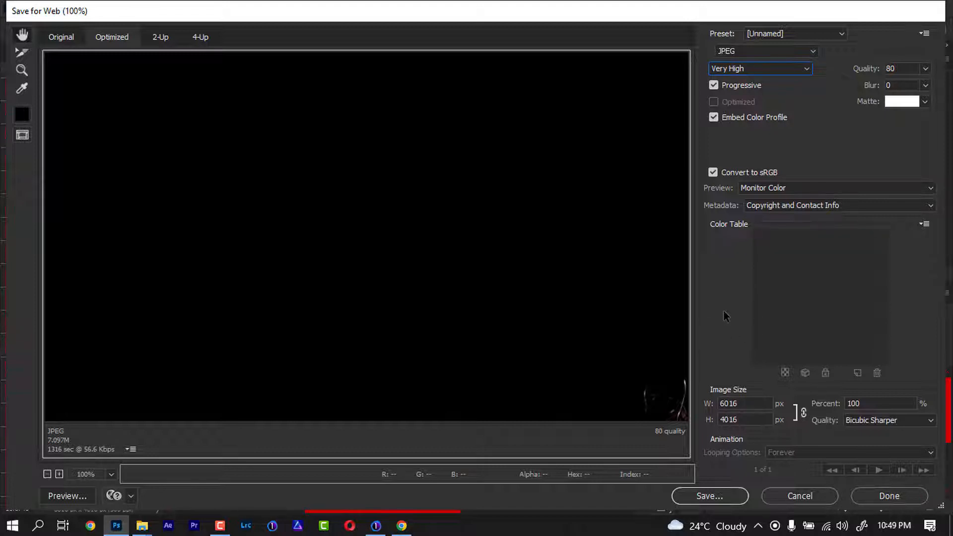
{"action": "mouse_move", "coordinate": [728, 121]}
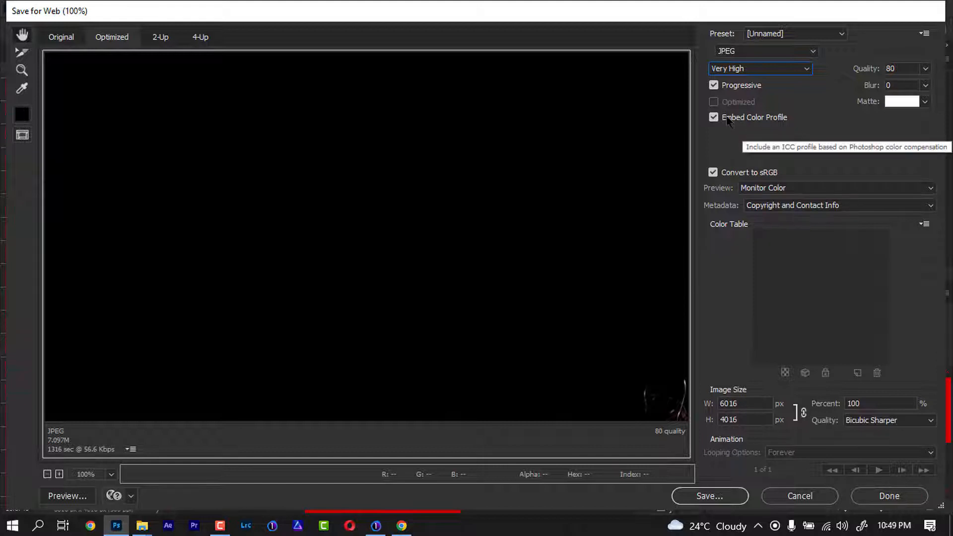
{"action": "mouse_move", "coordinate": [758, 188]}
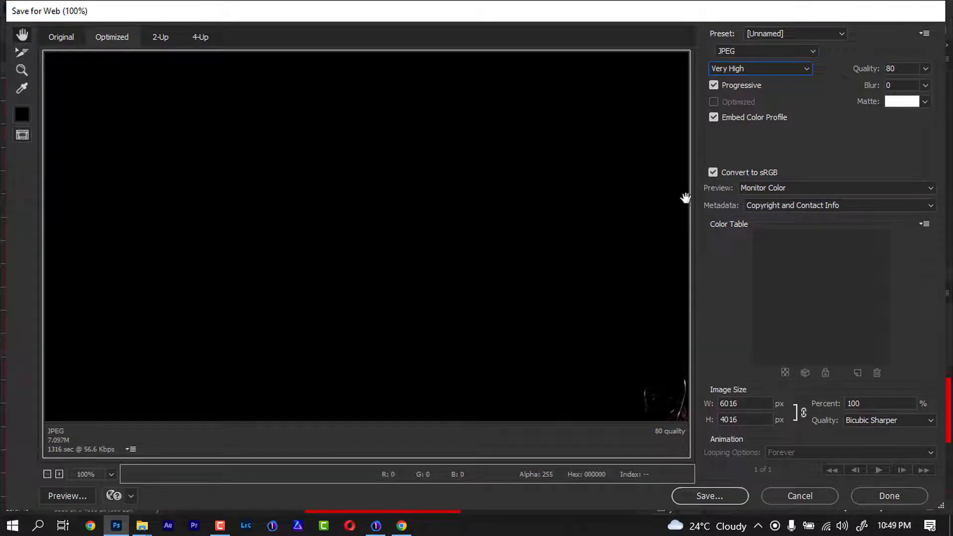
{"action": "mouse_move", "coordinate": [680, 209]}
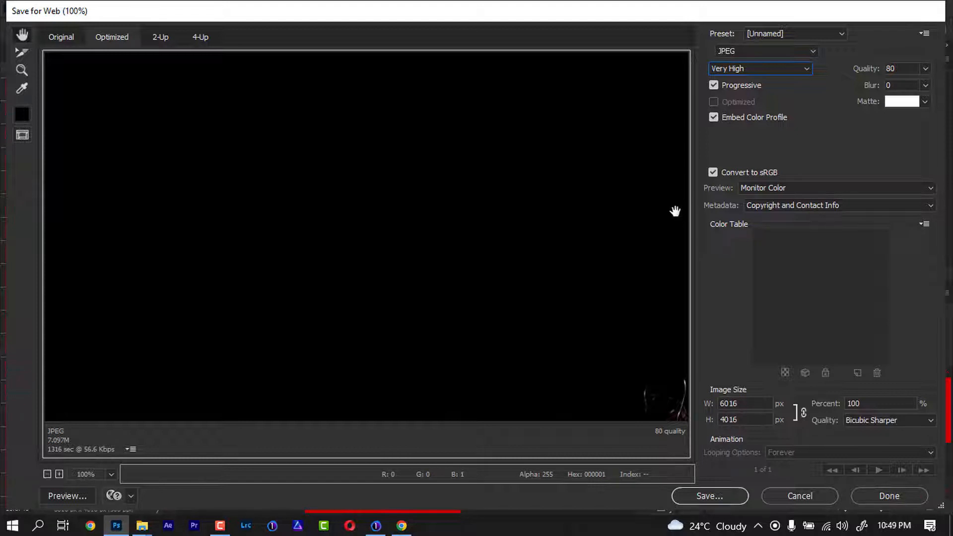
{"action": "mouse_move", "coordinate": [685, 206]}
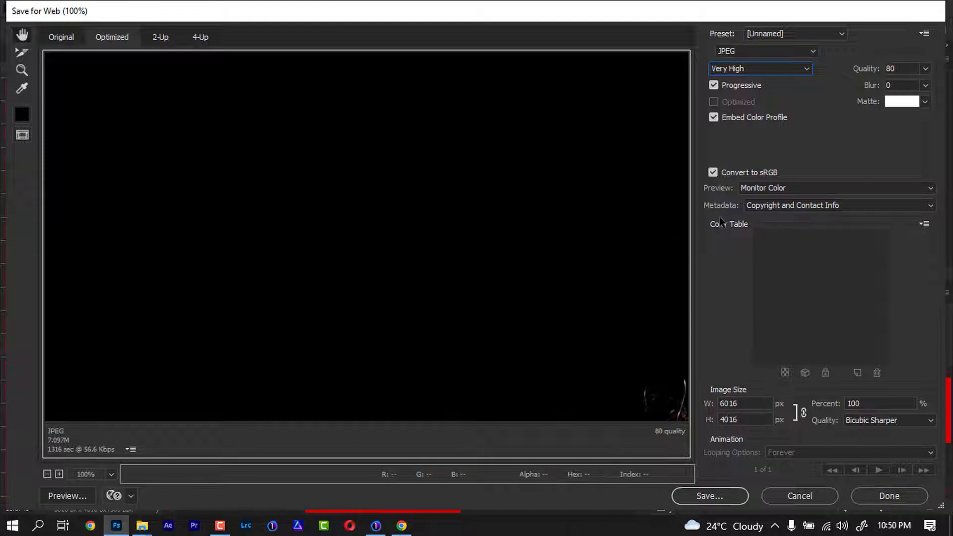
{"action": "mouse_move", "coordinate": [665, 233]}
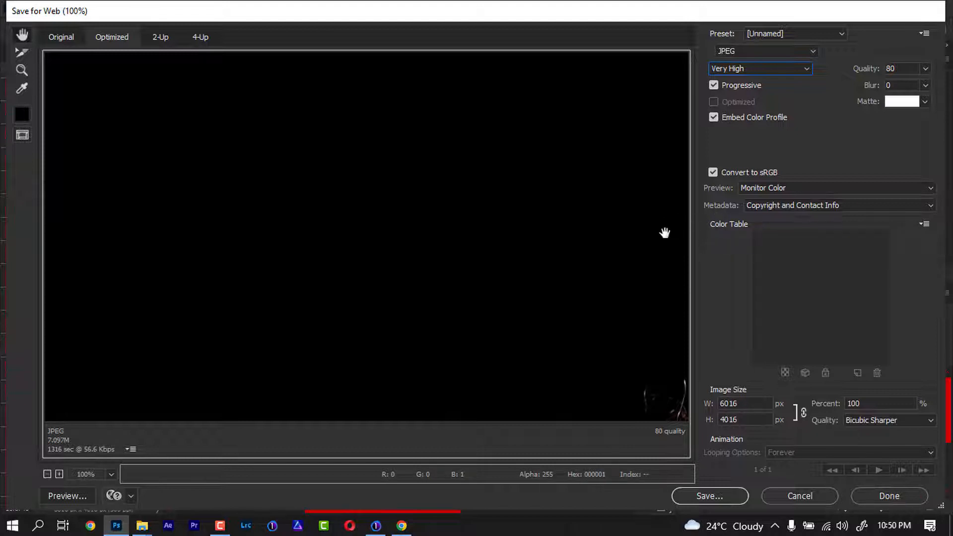
{"action": "mouse_move", "coordinate": [645, 235]}
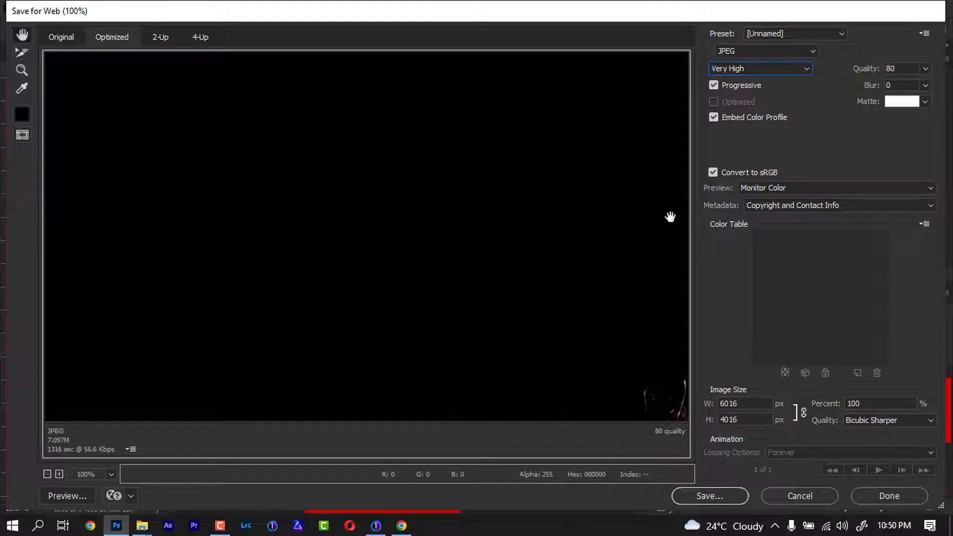
{"action": "mouse_move", "coordinate": [638, 230]}
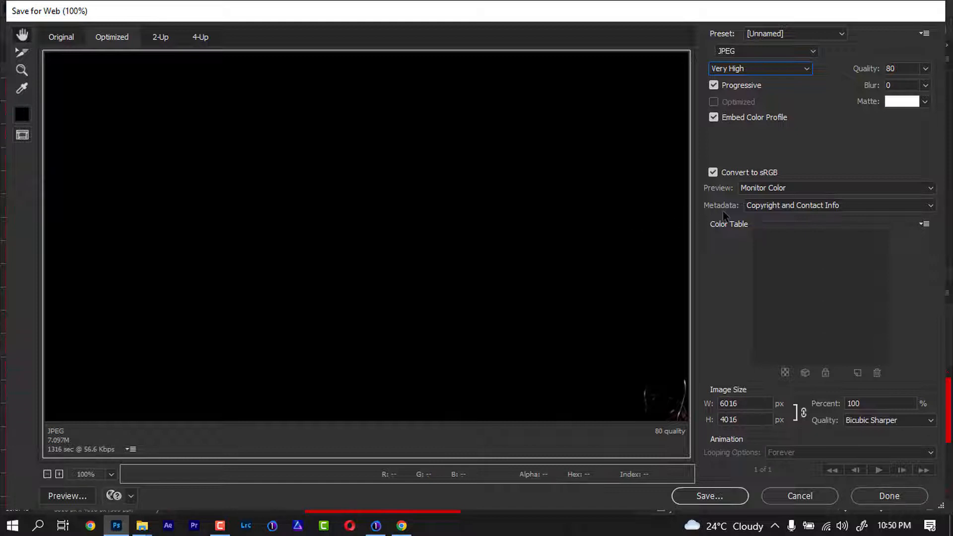
{"action": "mouse_move", "coordinate": [560, 262]}
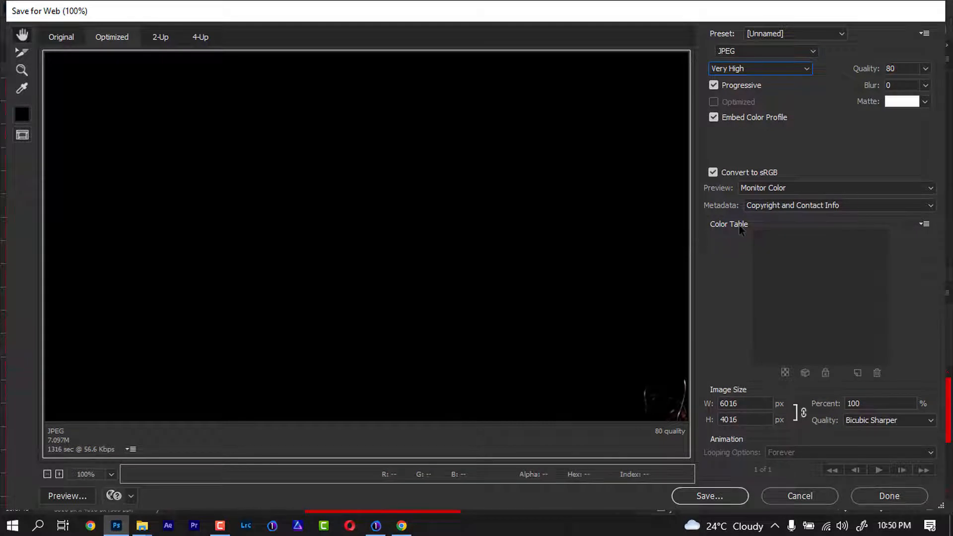
{"action": "mouse_move", "coordinate": [726, 206]}
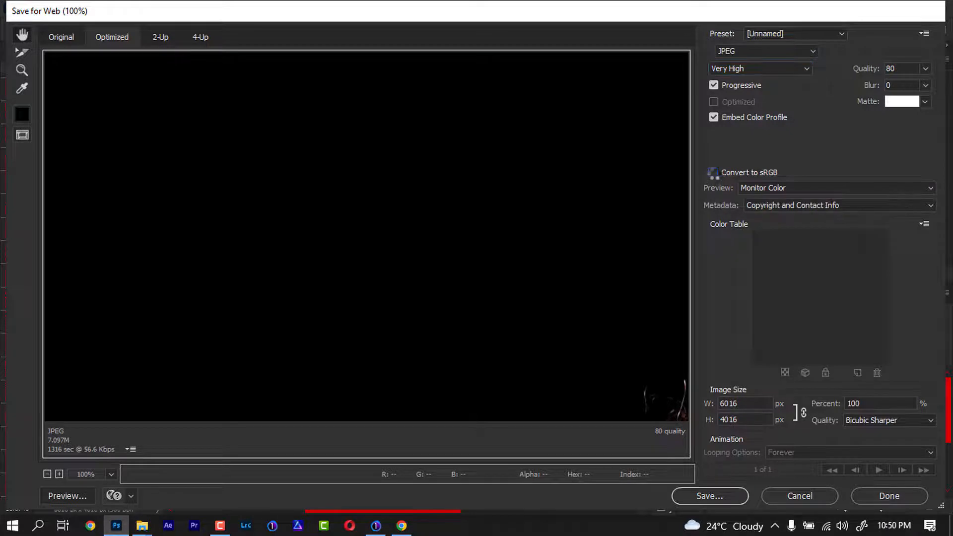
{"action": "left_click", "coordinate": [714, 172]}
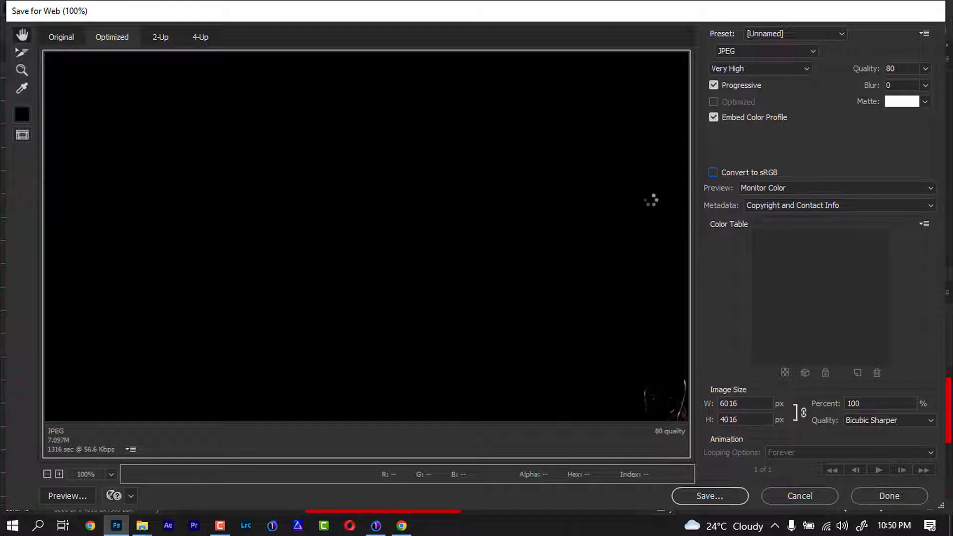
{"action": "mouse_move", "coordinate": [590, 234]}
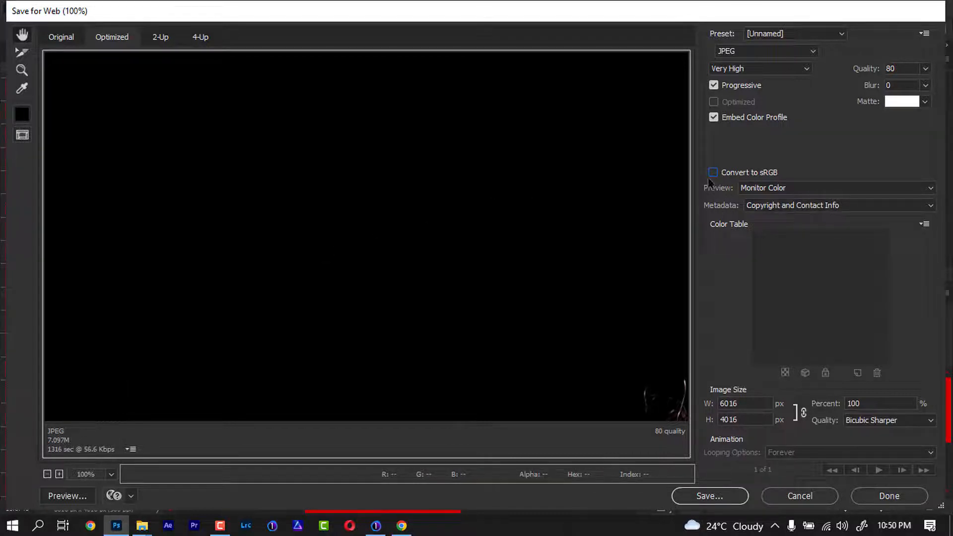
{"action": "left_click", "coordinate": [714, 173]}
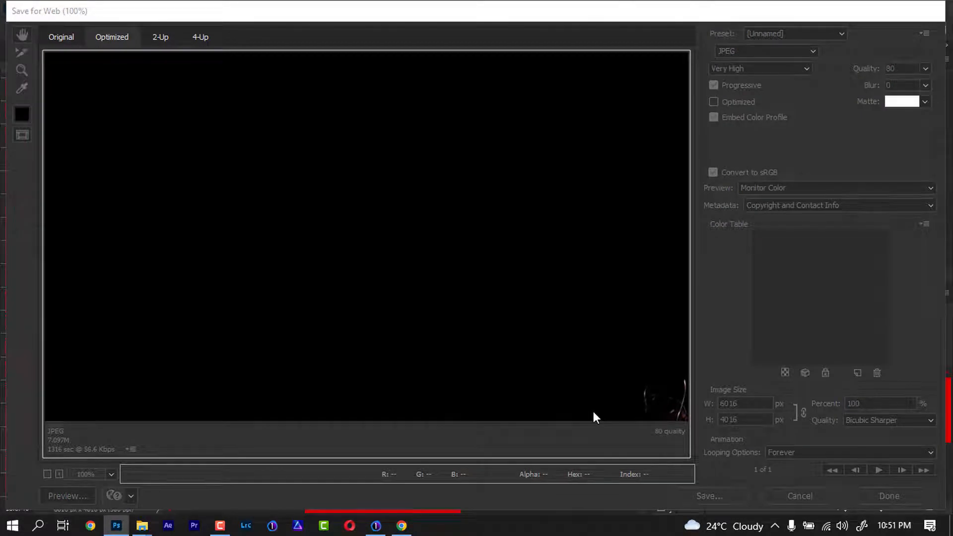
Point the save dialog for TWIN08143.jpg at a new 'export 3' folder in Documents.
{"action": "left_click", "coordinate": [710, 496]}
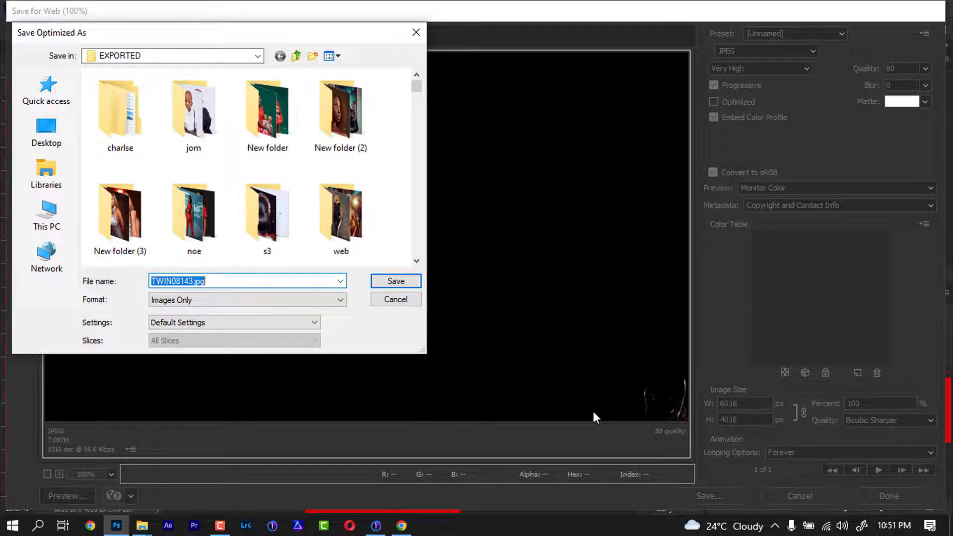
{"action": "mouse_move", "coordinate": [46, 173]}
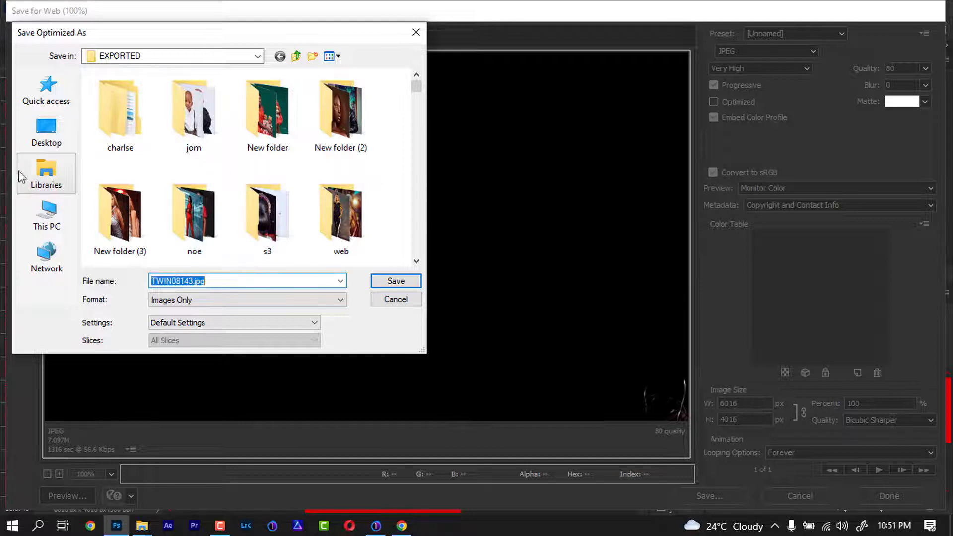
{"action": "left_click", "coordinate": [46, 131]}
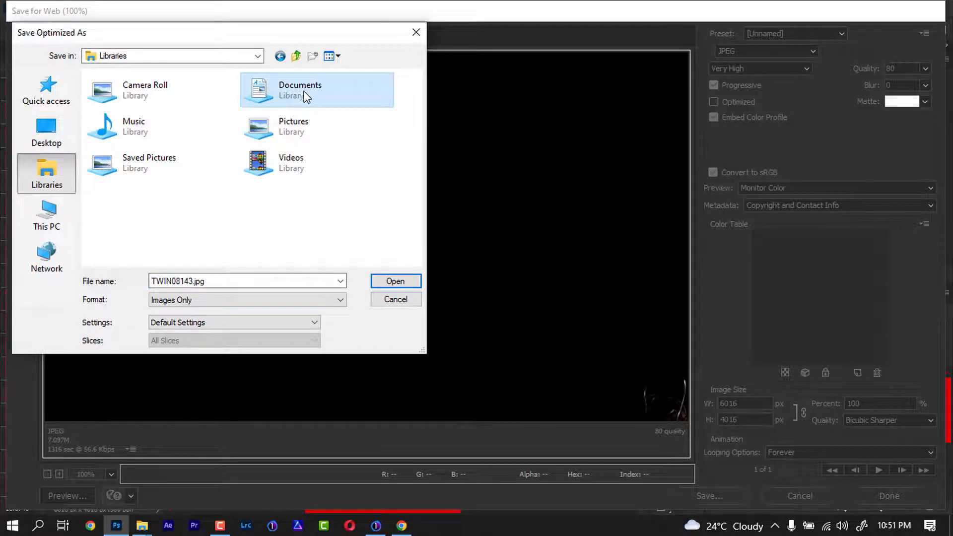
{"action": "double_click", "coordinate": [300, 89]}
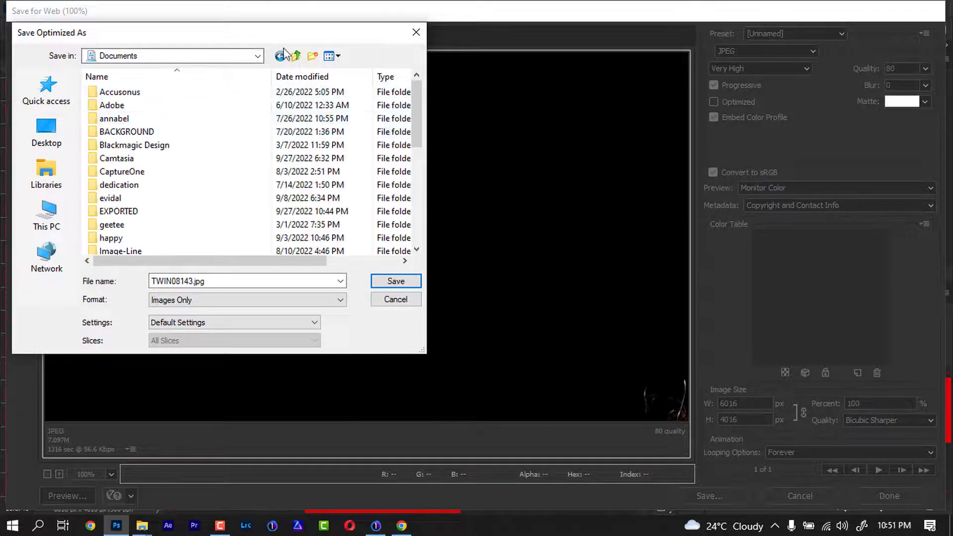
{"action": "left_click", "coordinate": [312, 56]}
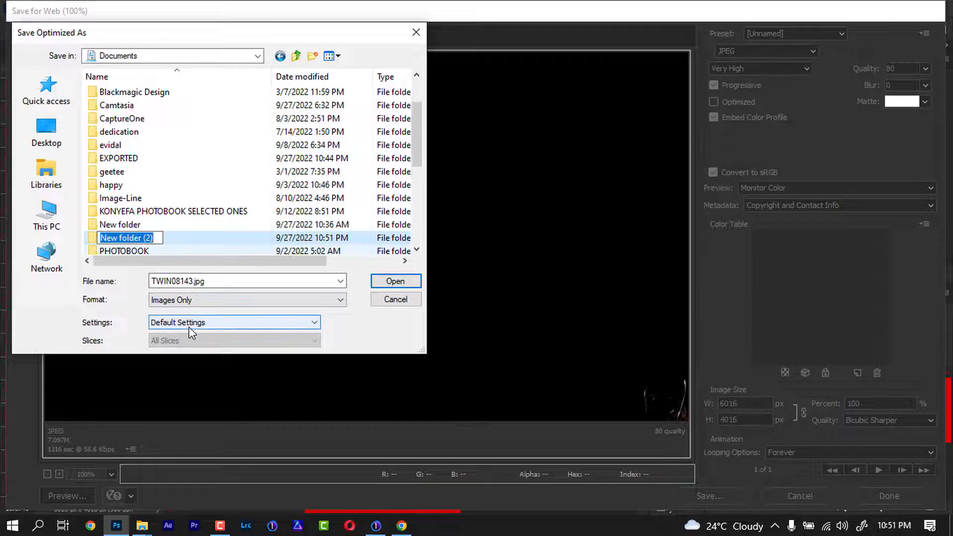
{"action": "type", "text": "export"}
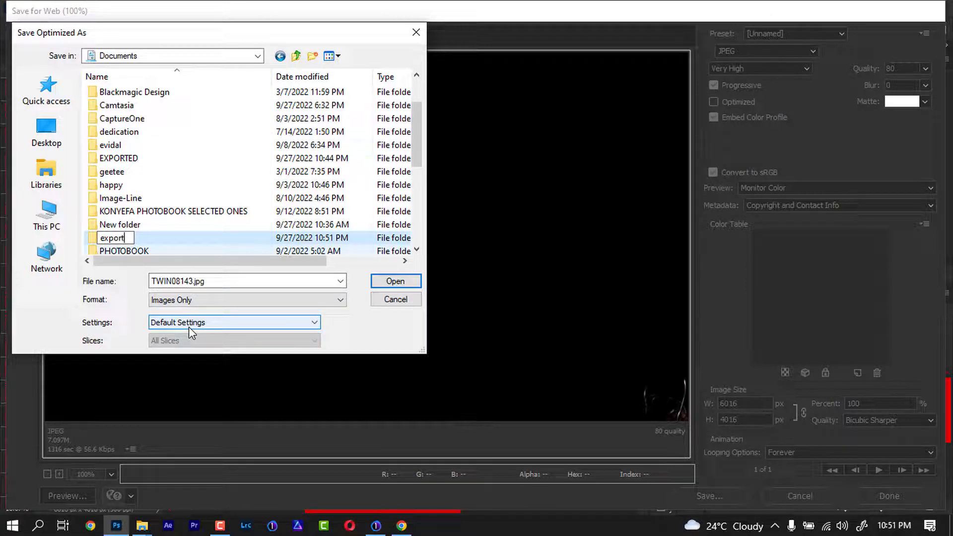
{"action": "type", "text": "3"}
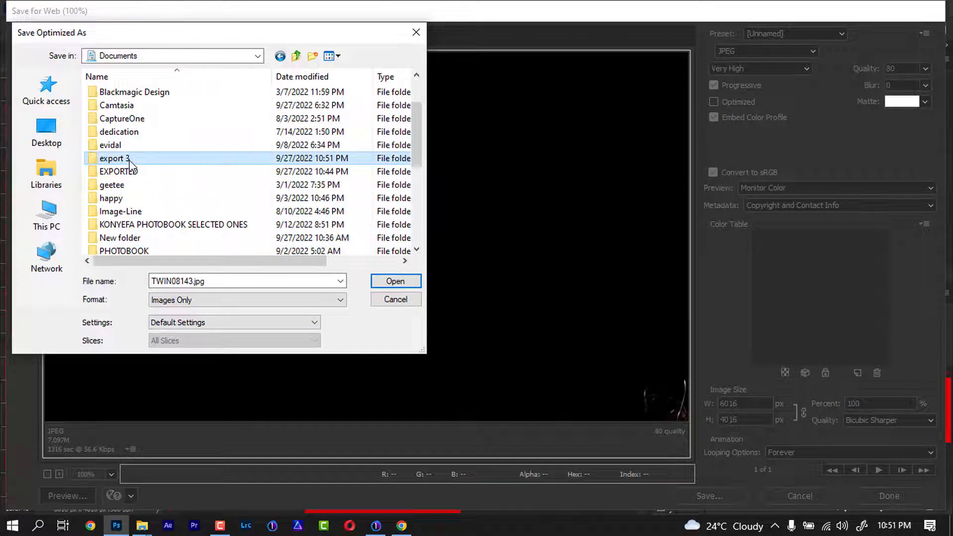
{"action": "double_click", "coordinate": [112, 158]}
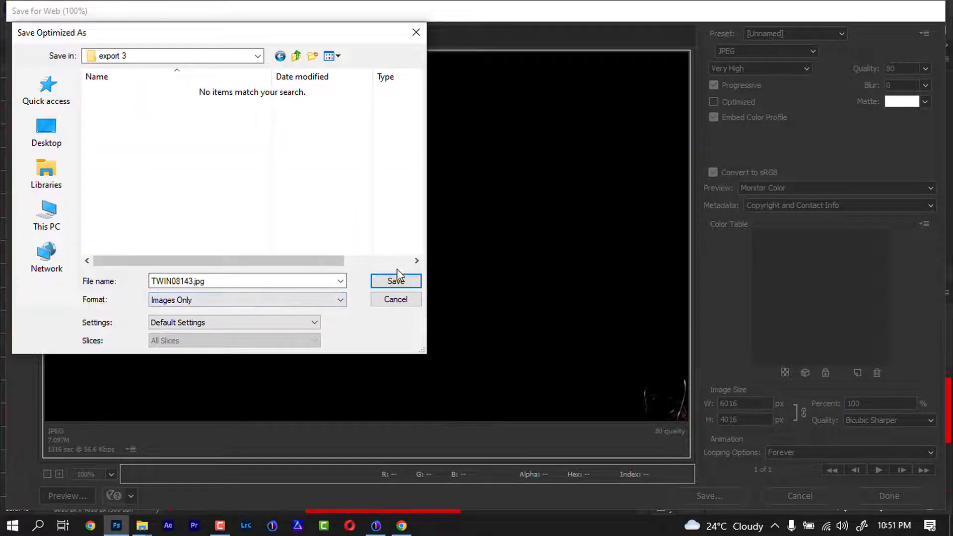
Save TWIN08143.jpg into 'export 3' and select the White eyes/Teeth group layers.
{"action": "left_click", "coordinate": [395, 281]}
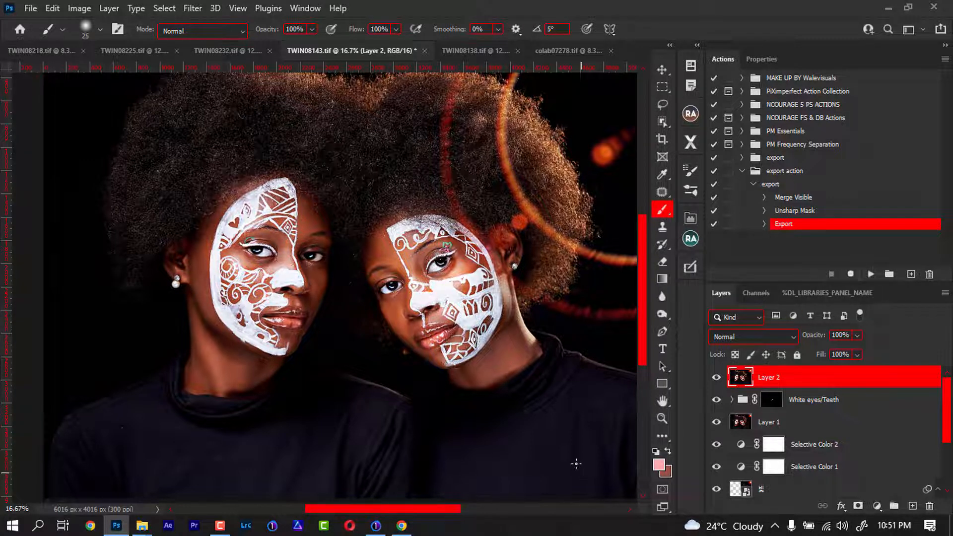
{"action": "mouse_move", "coordinate": [791, 412]}
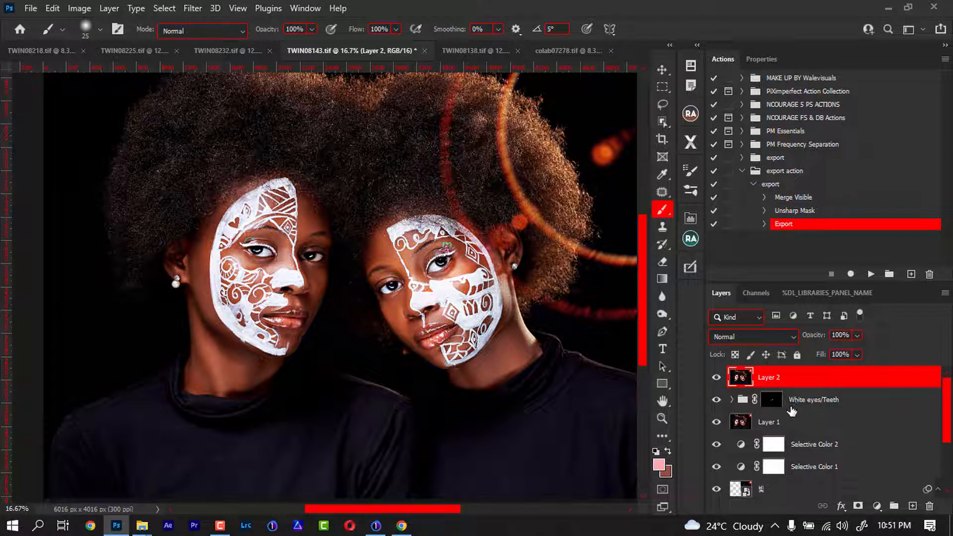
{"action": "left_click", "coordinate": [812, 399]}
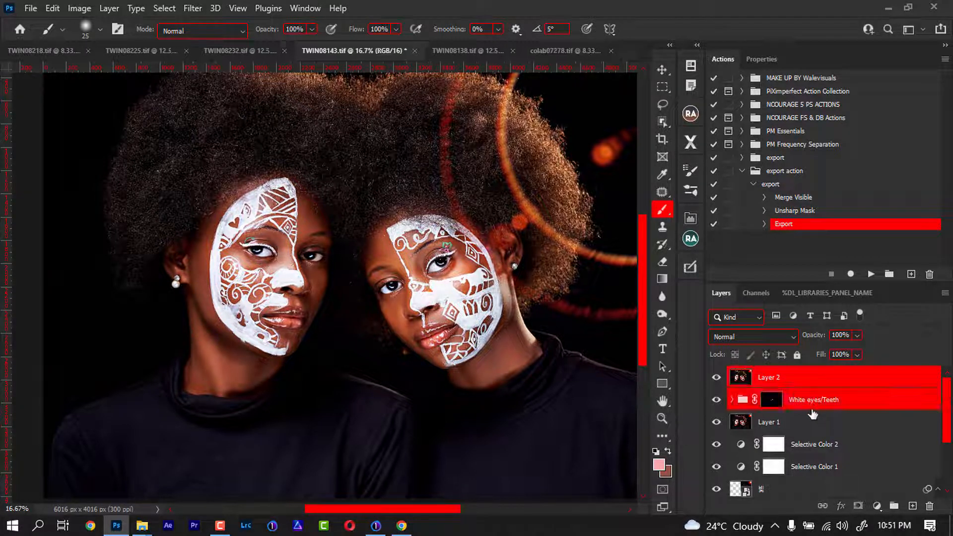
{"action": "left_click", "coordinate": [790, 377]}
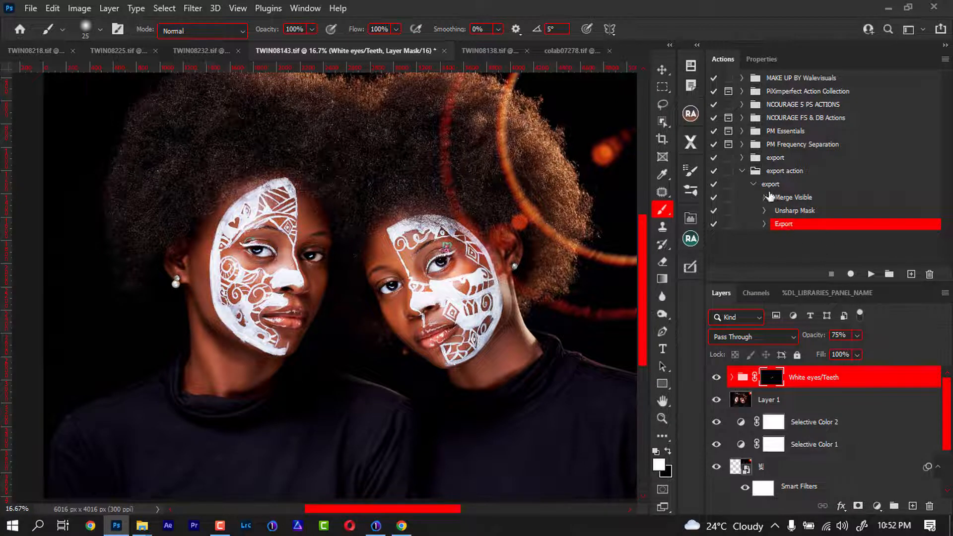
Select the 'export' action inside the 'export action' set for playback.
{"action": "left_click", "coordinate": [784, 184]}
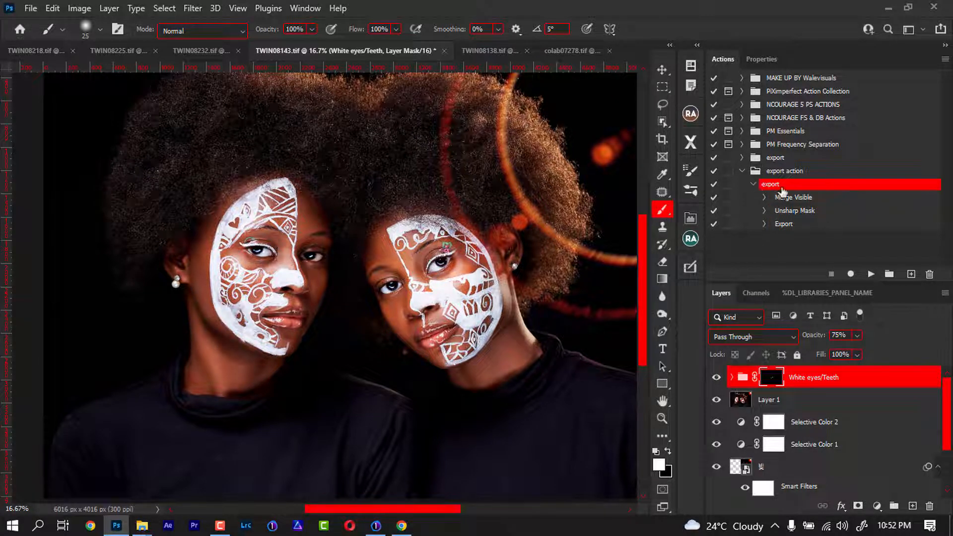
{"action": "left_click", "coordinate": [742, 171]}
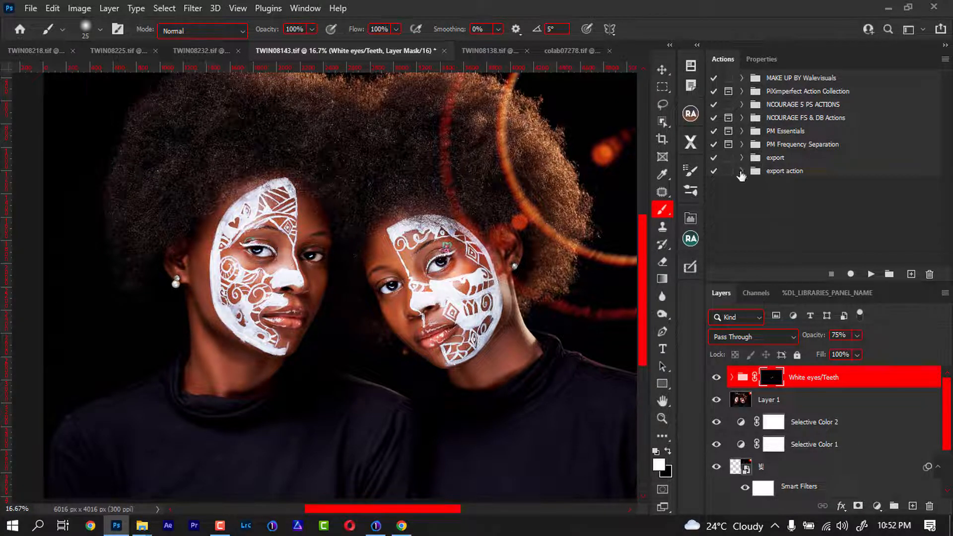
{"action": "left_click", "coordinate": [741, 172]}
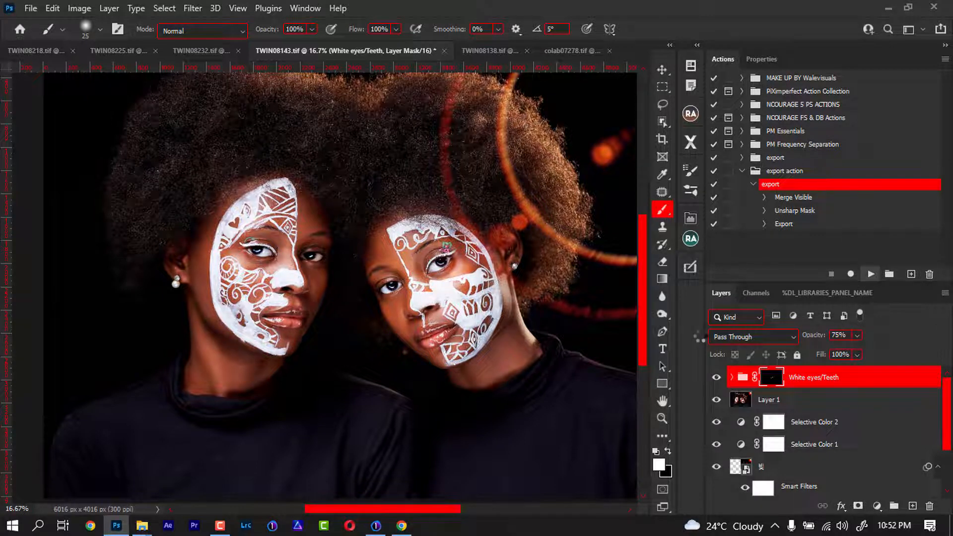
{"action": "mouse_move", "coordinate": [179, 463]}
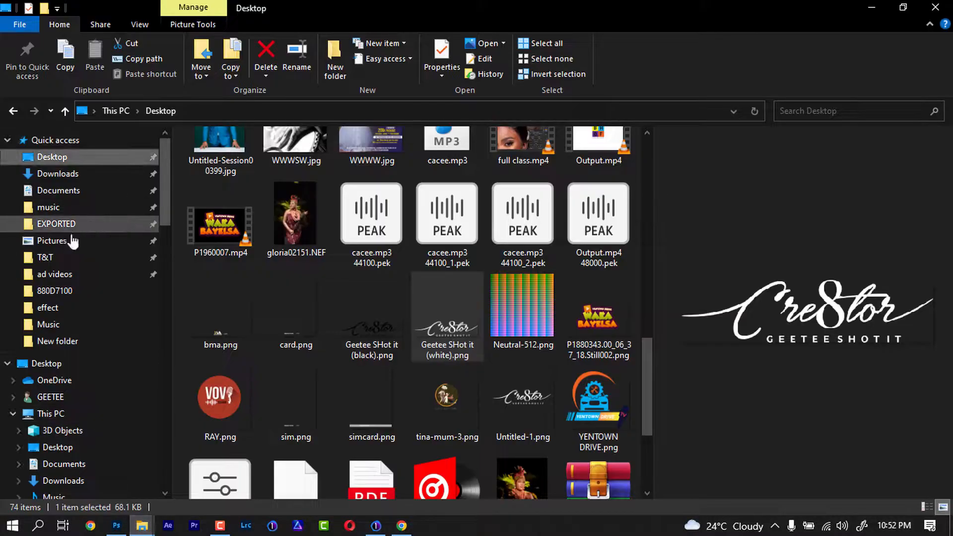
Open Documents > 'export 3' and refresh it to show only TWIN08143.jpg.
{"action": "left_click", "coordinate": [59, 190]}
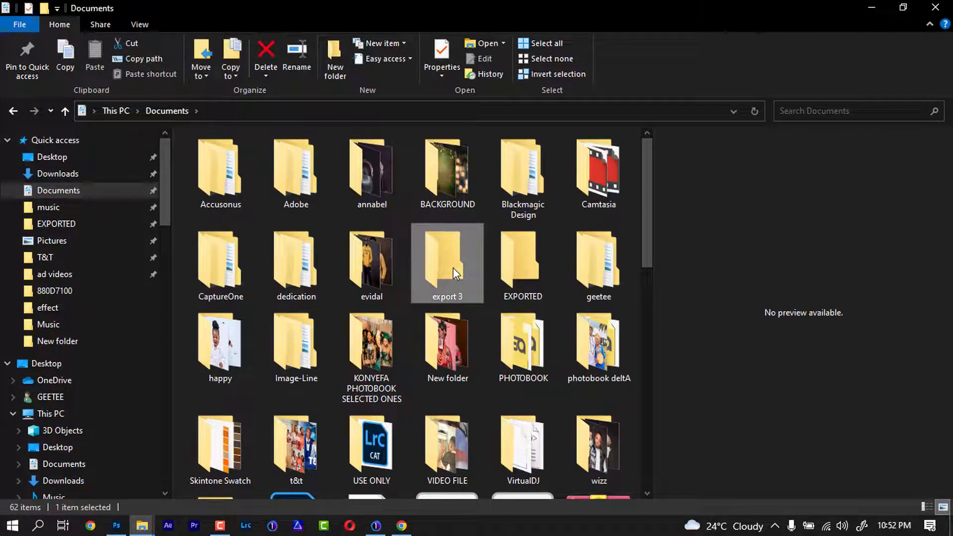
{"action": "double_click", "coordinate": [447, 262]}
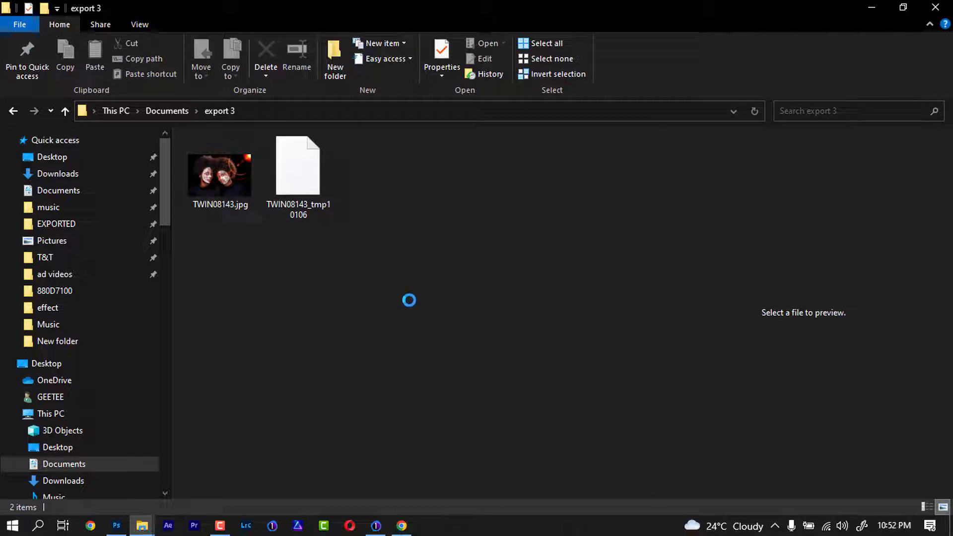
{"action": "right_click", "coordinate": [409, 299]}
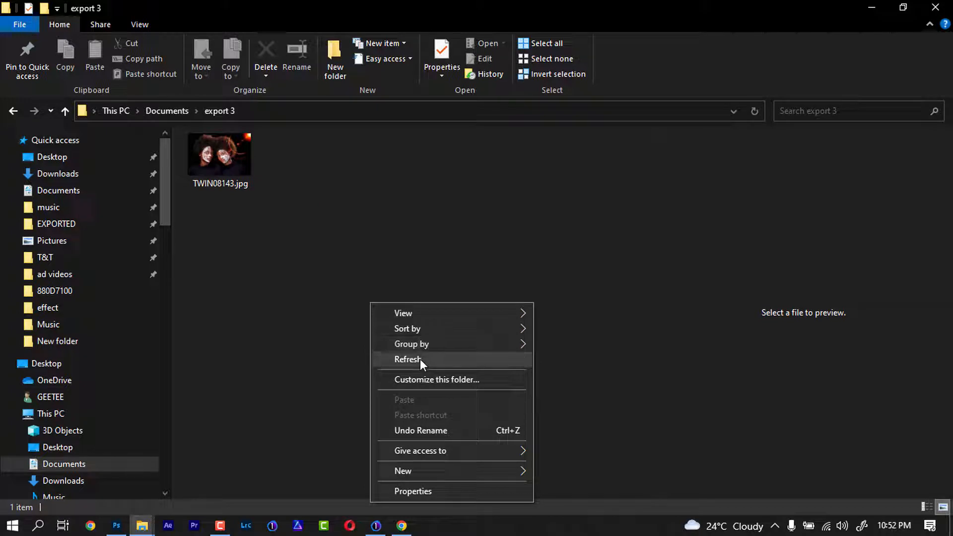
{"action": "left_click", "coordinate": [408, 359]}
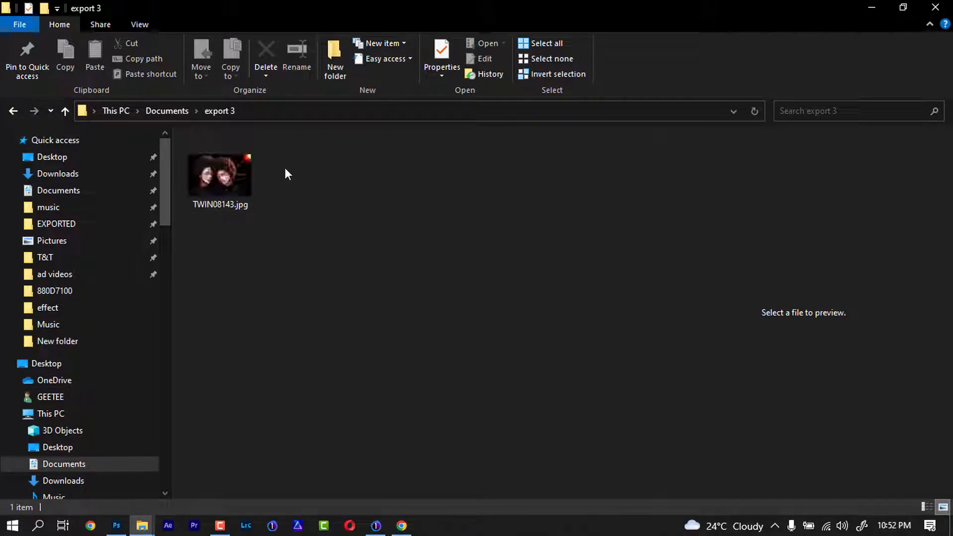
{"action": "left_click", "coordinate": [219, 175]}
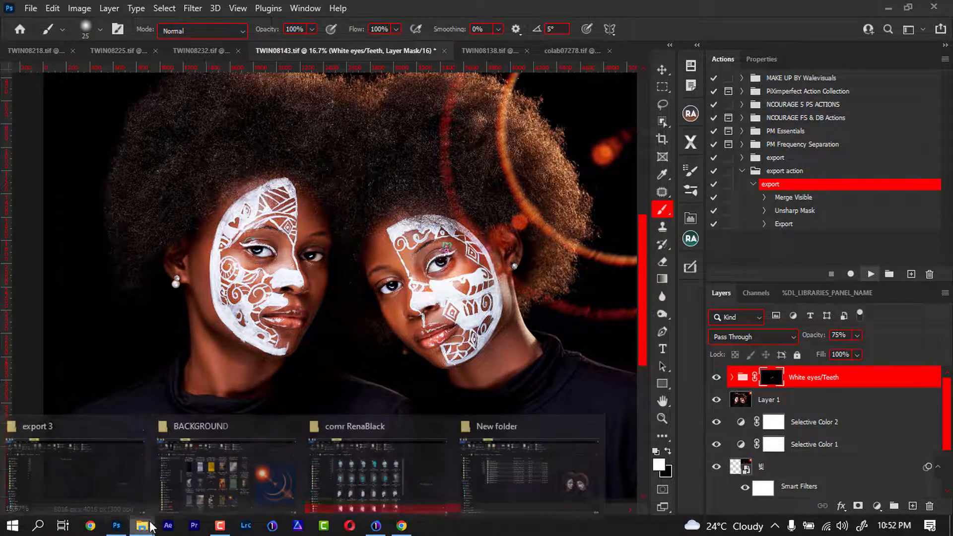
Preview the 7.09 MB TWIN08143.jpg in 'export 3', then return to Photoshop.
{"action": "left_click", "coordinate": [143, 525]}
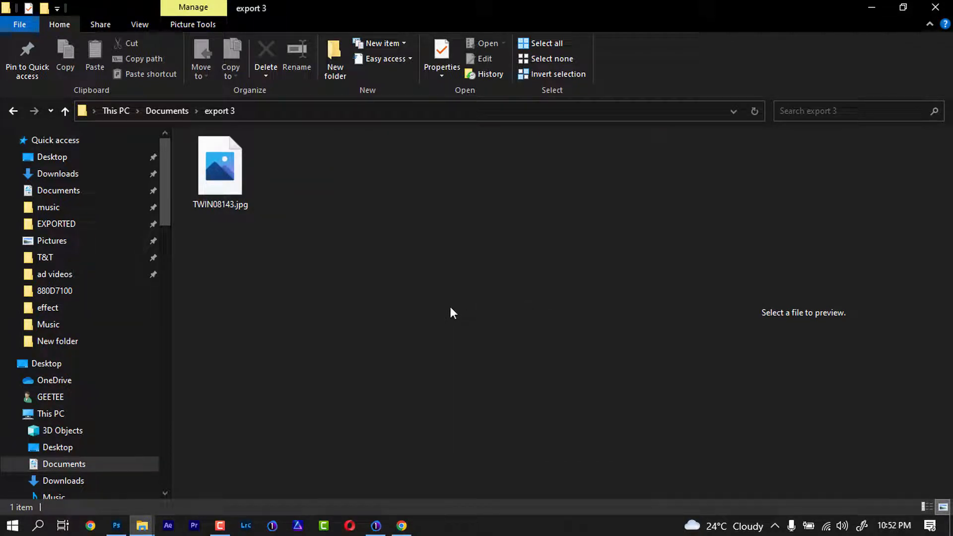
{"action": "left_click", "coordinate": [220, 167]}
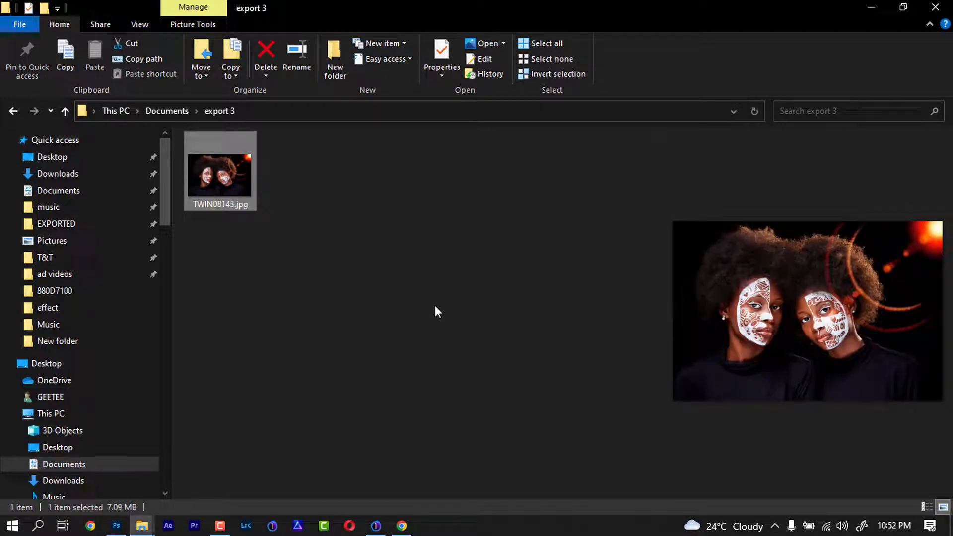
{"action": "mouse_move", "coordinate": [255, 441]}
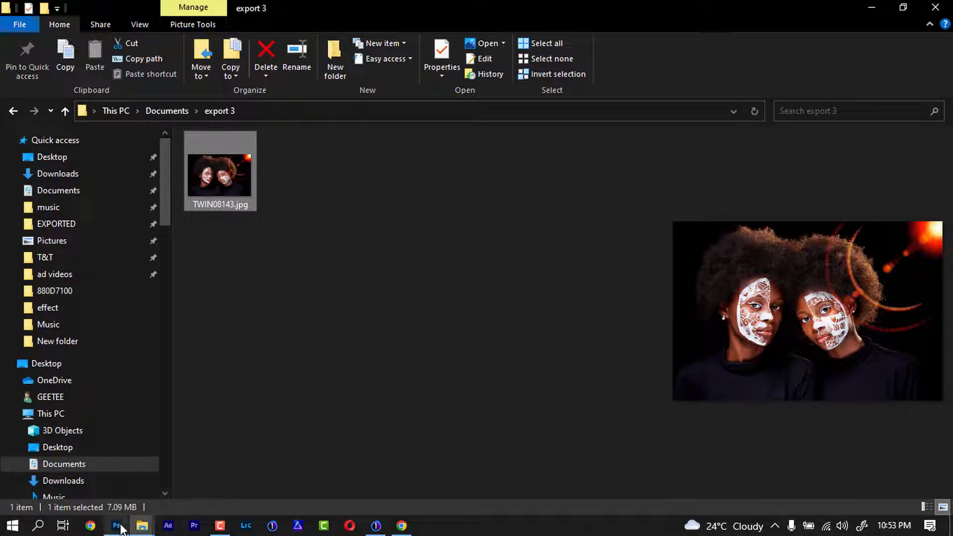
{"action": "left_click", "coordinate": [116, 525]}
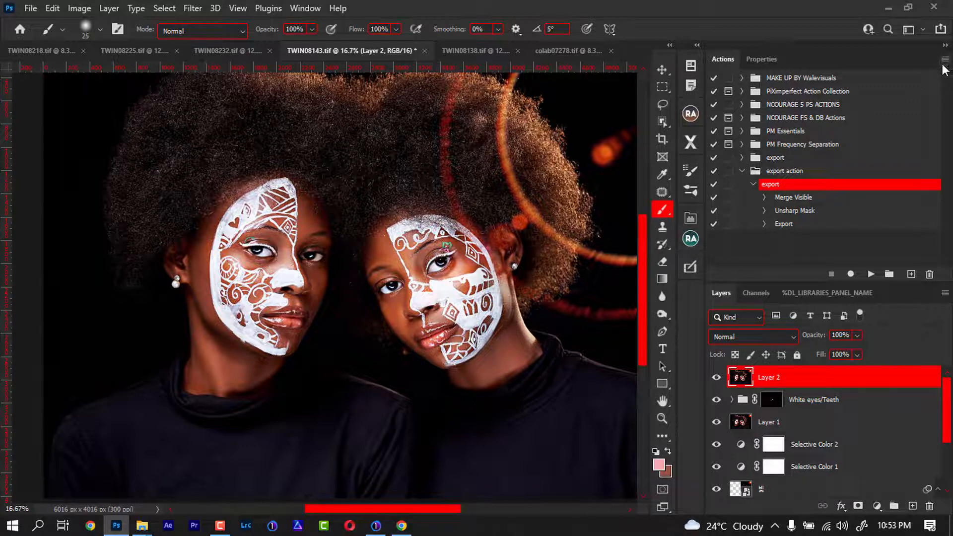
In Action Options, give the 'export' action function key Shift+F12 and colour Yellow.
{"action": "left_click", "coordinate": [942, 59]}
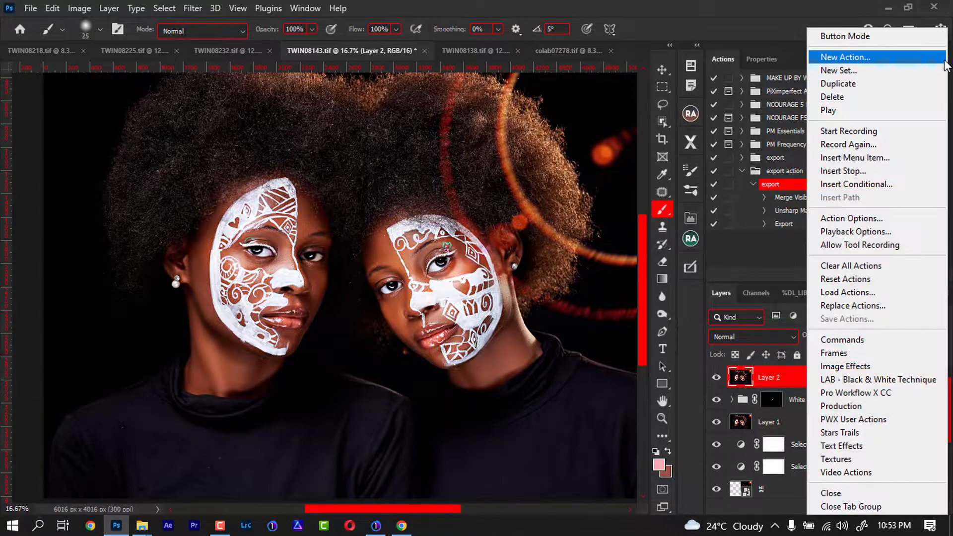
{"action": "mouse_move", "coordinate": [844, 171]}
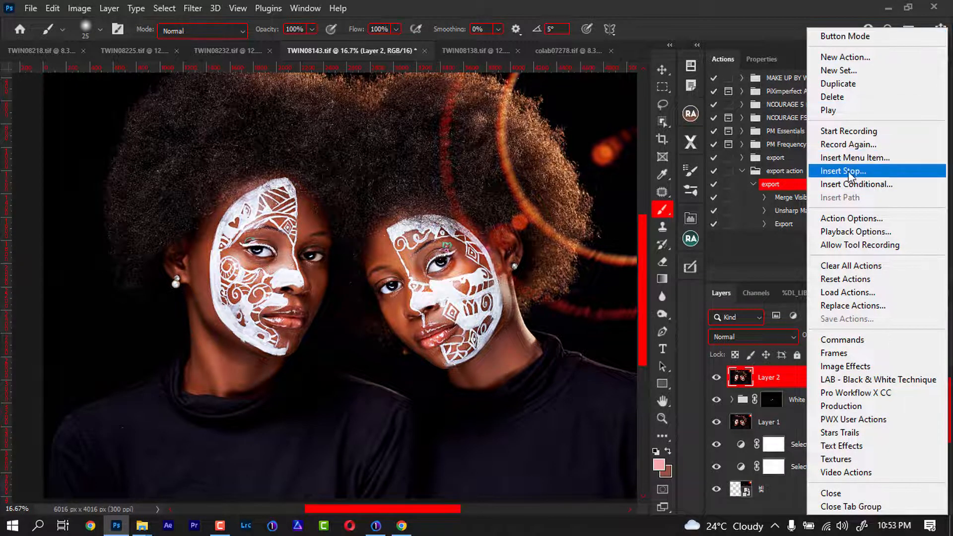
{"action": "mouse_move", "coordinate": [852, 218]}
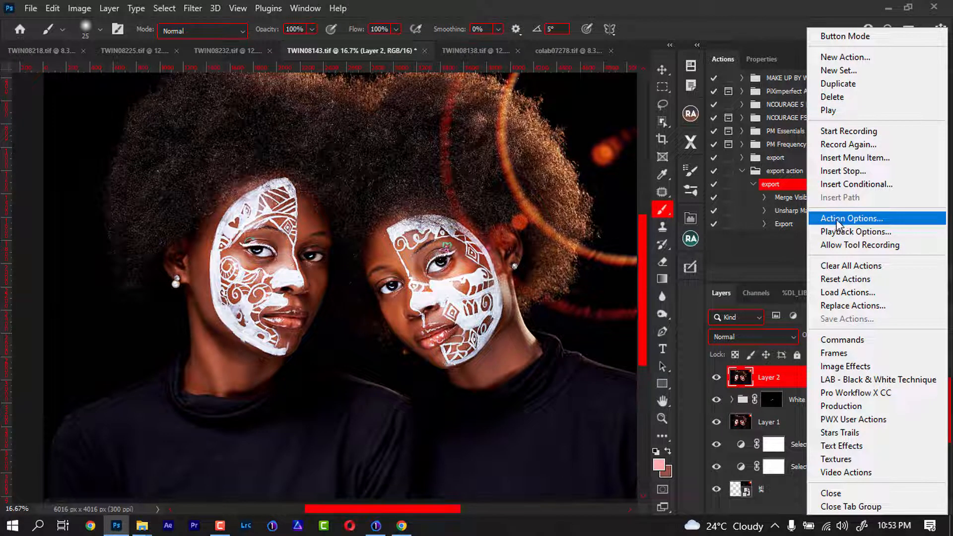
{"action": "left_click", "coordinate": [851, 218]}
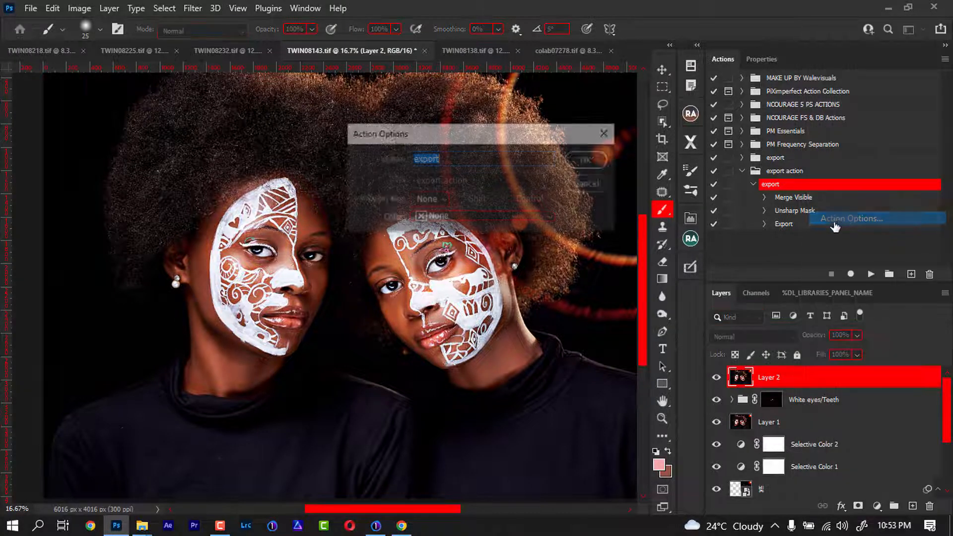
{"action": "left_click", "coordinate": [852, 218]}
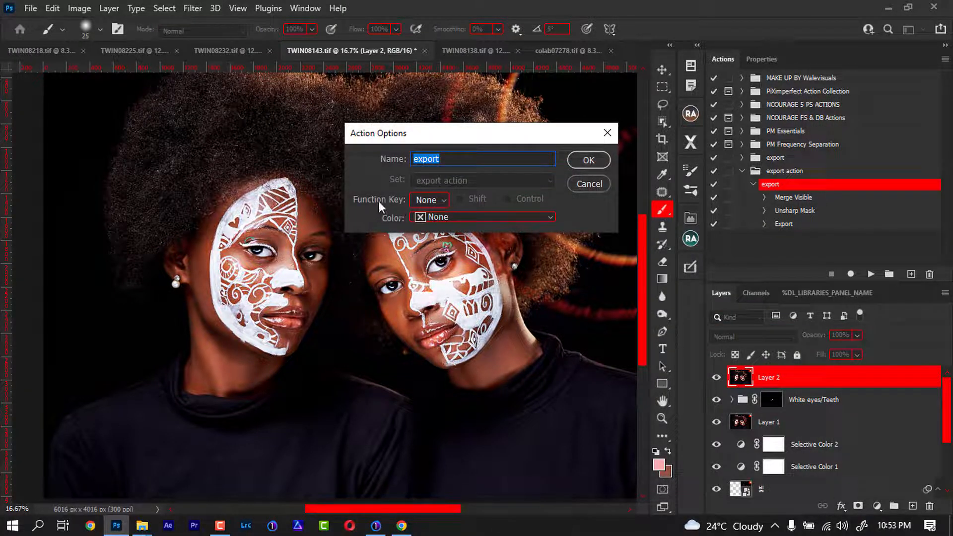
{"action": "left_click", "coordinate": [430, 199]}
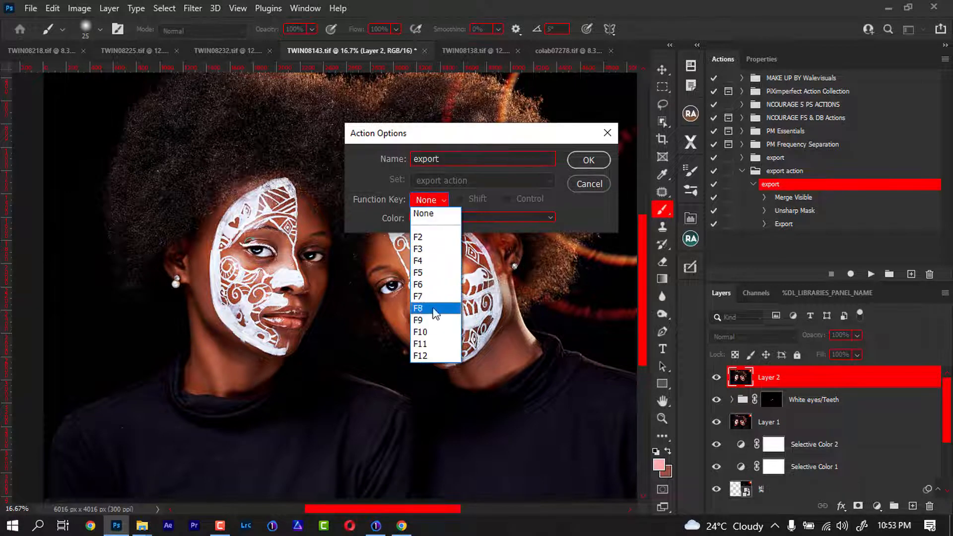
{"action": "left_click", "coordinate": [420, 356]}
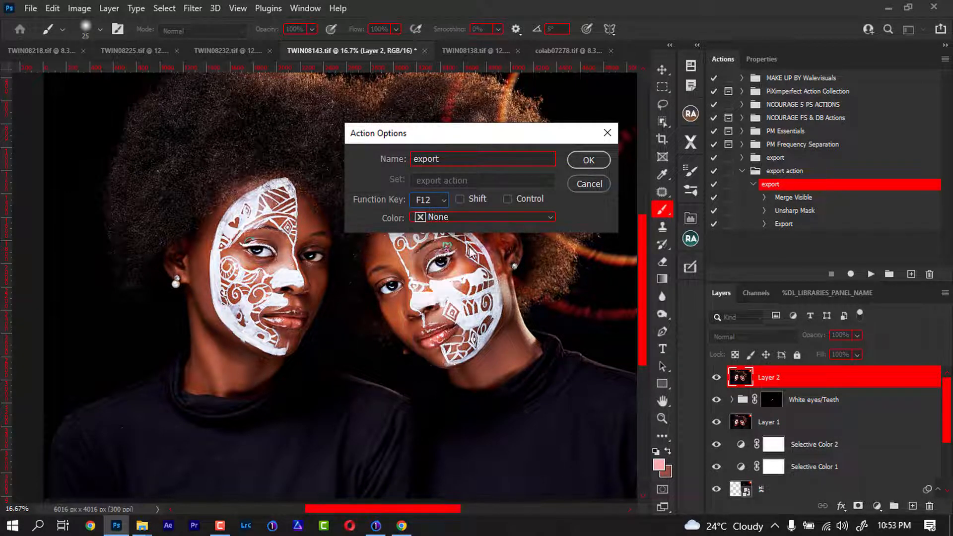
{"action": "left_click", "coordinate": [460, 198]}
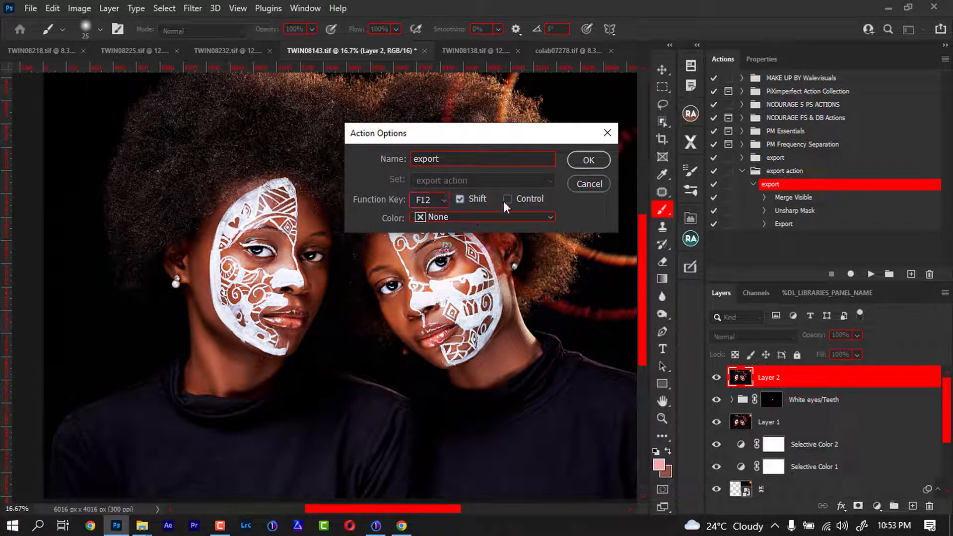
{"action": "left_click", "coordinate": [508, 198]}
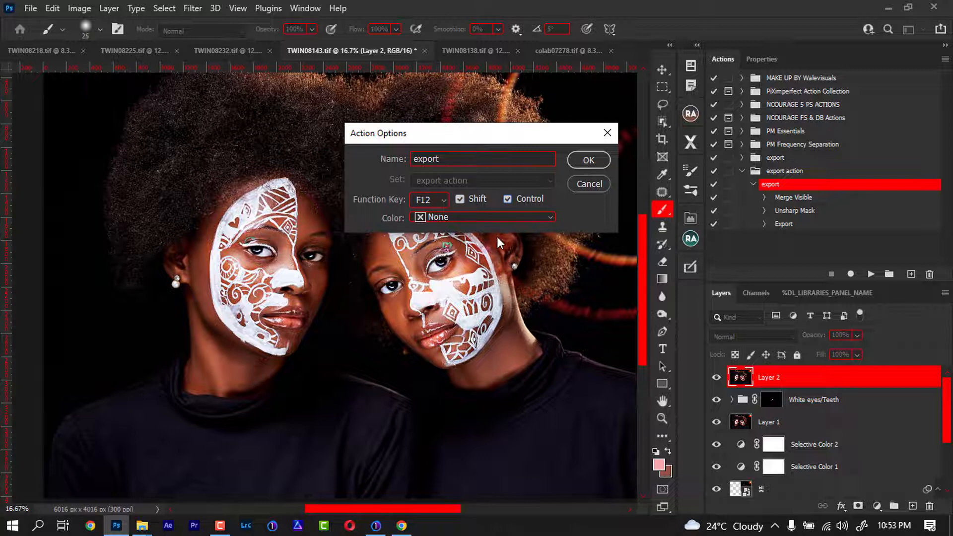
{"action": "left_click", "coordinate": [481, 217]}
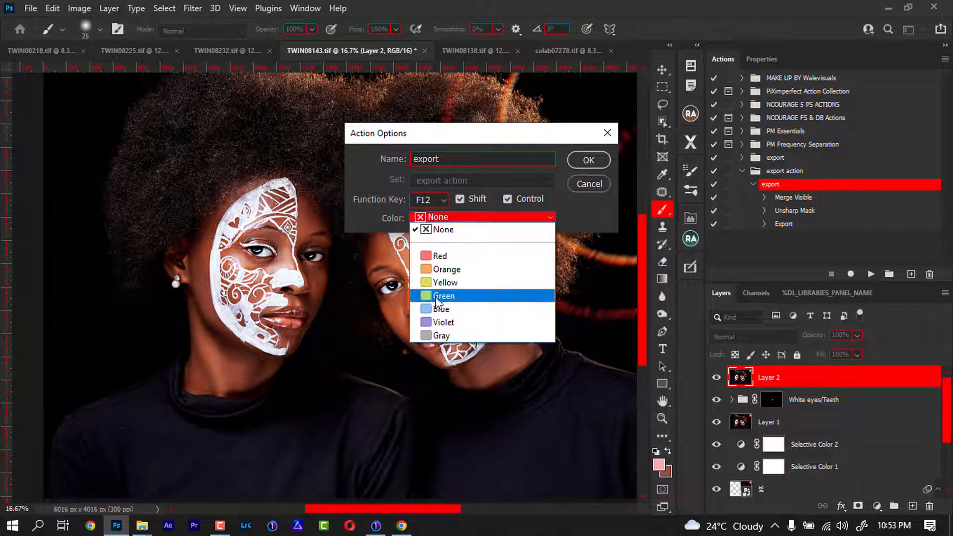
{"action": "mouse_move", "coordinate": [444, 282]}
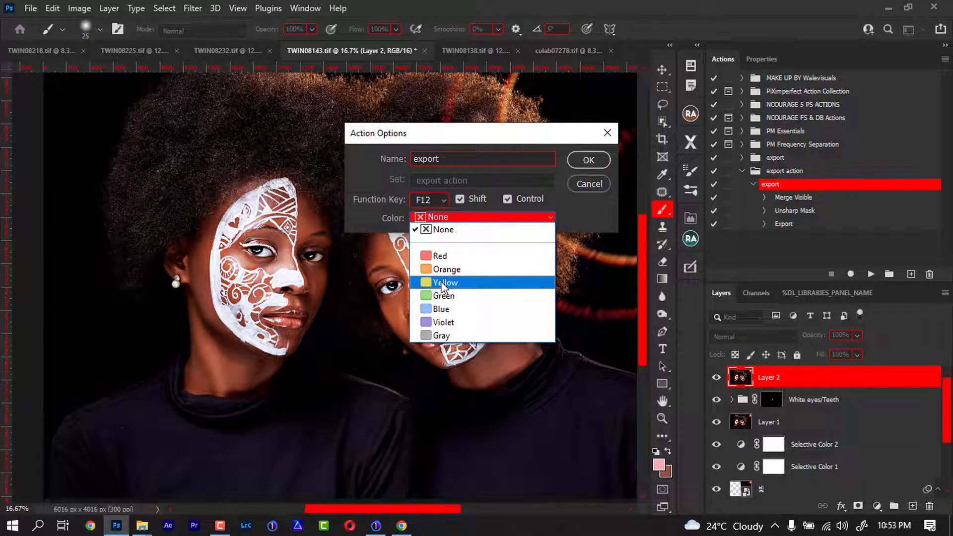
{"action": "left_click", "coordinate": [445, 282]}
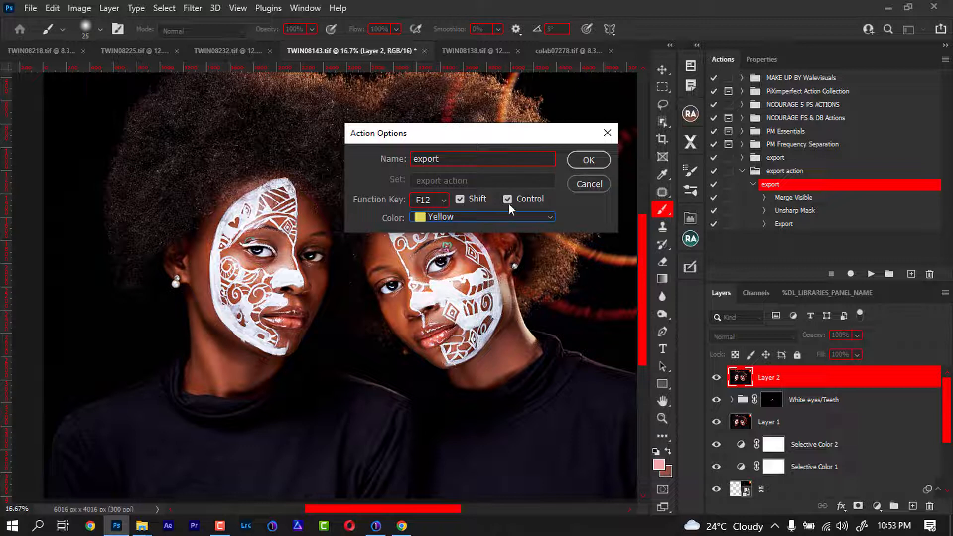
{"action": "left_click", "coordinate": [507, 198]}
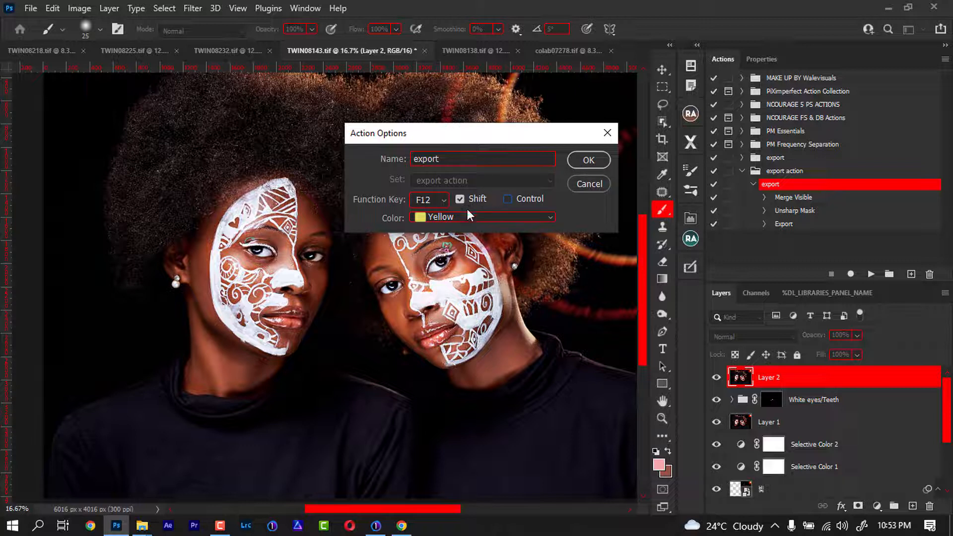
{"action": "mouse_move", "coordinate": [516, 196]}
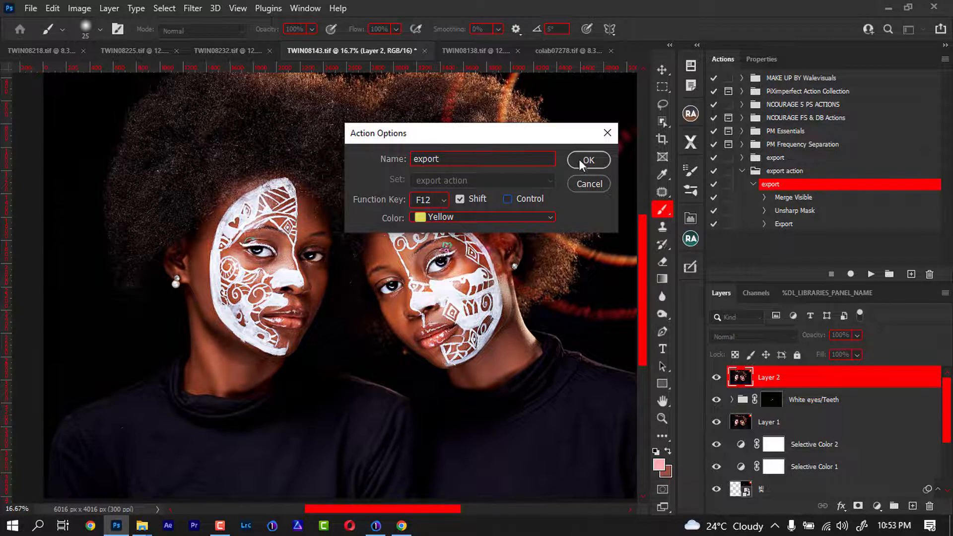
{"action": "left_click", "coordinate": [587, 159]}
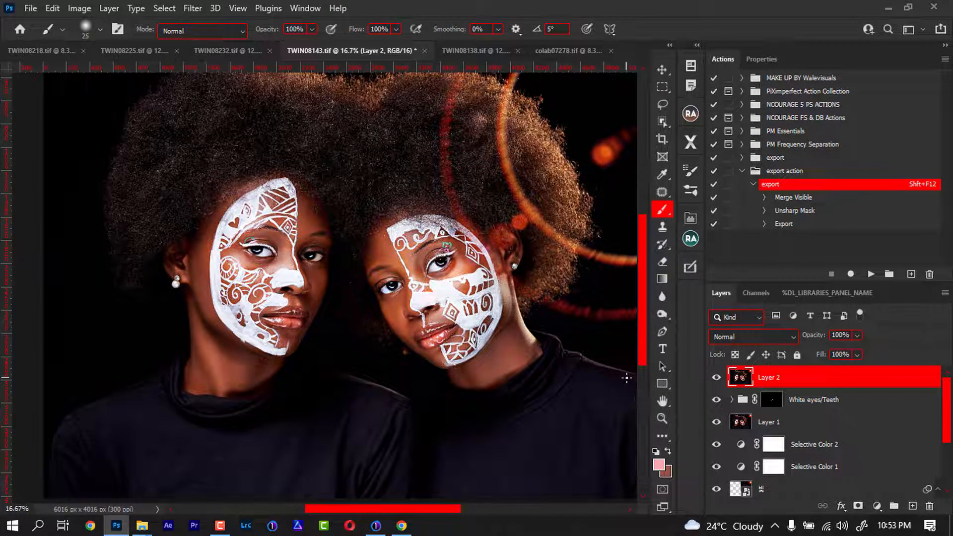
{"action": "mouse_move", "coordinate": [141, 526]}
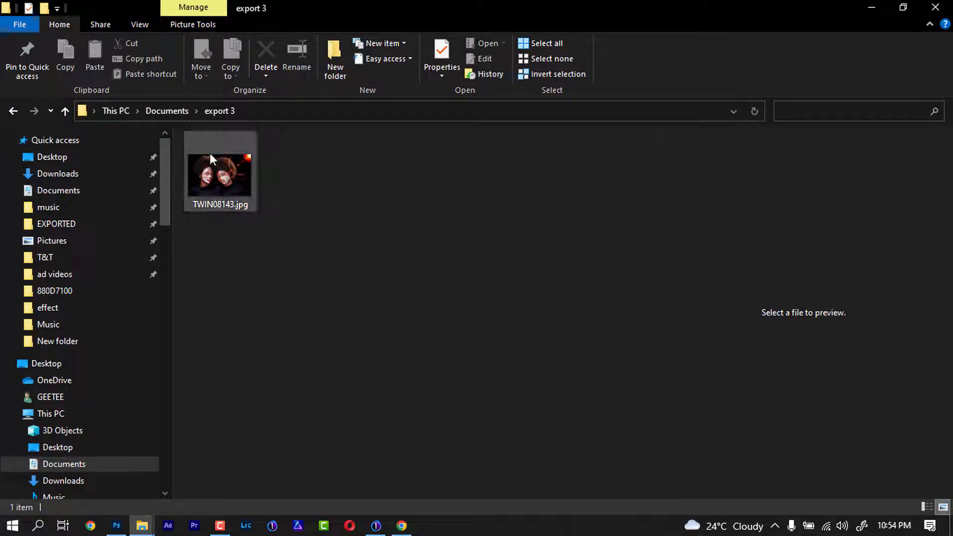
Open TWIN08143.jpg full-screen in the Photos viewer.
{"action": "left_click", "coordinate": [219, 176]}
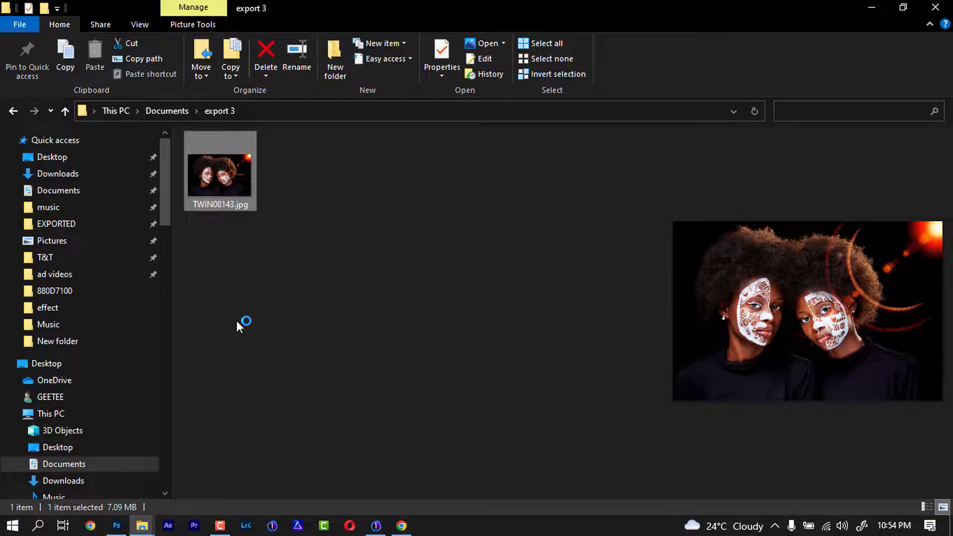
{"action": "double_click", "coordinate": [220, 176]}
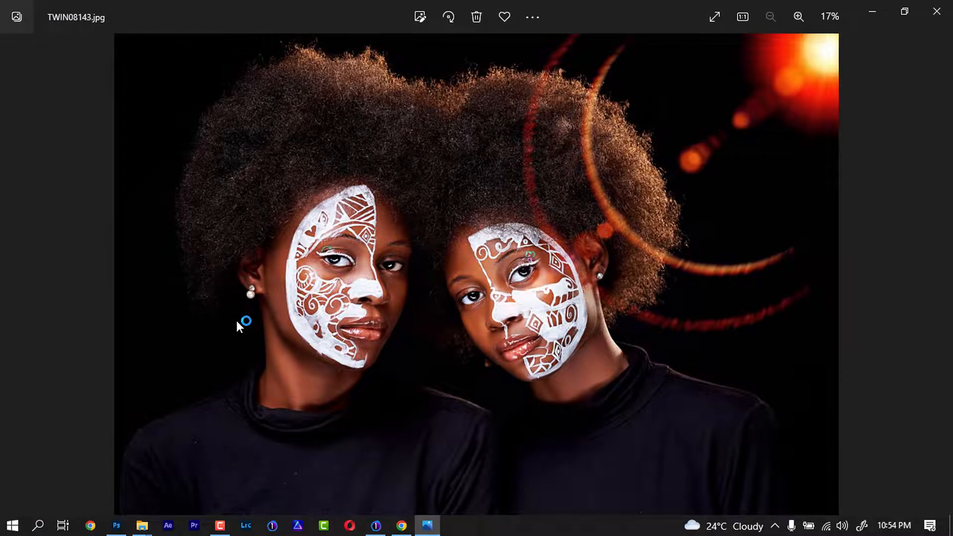